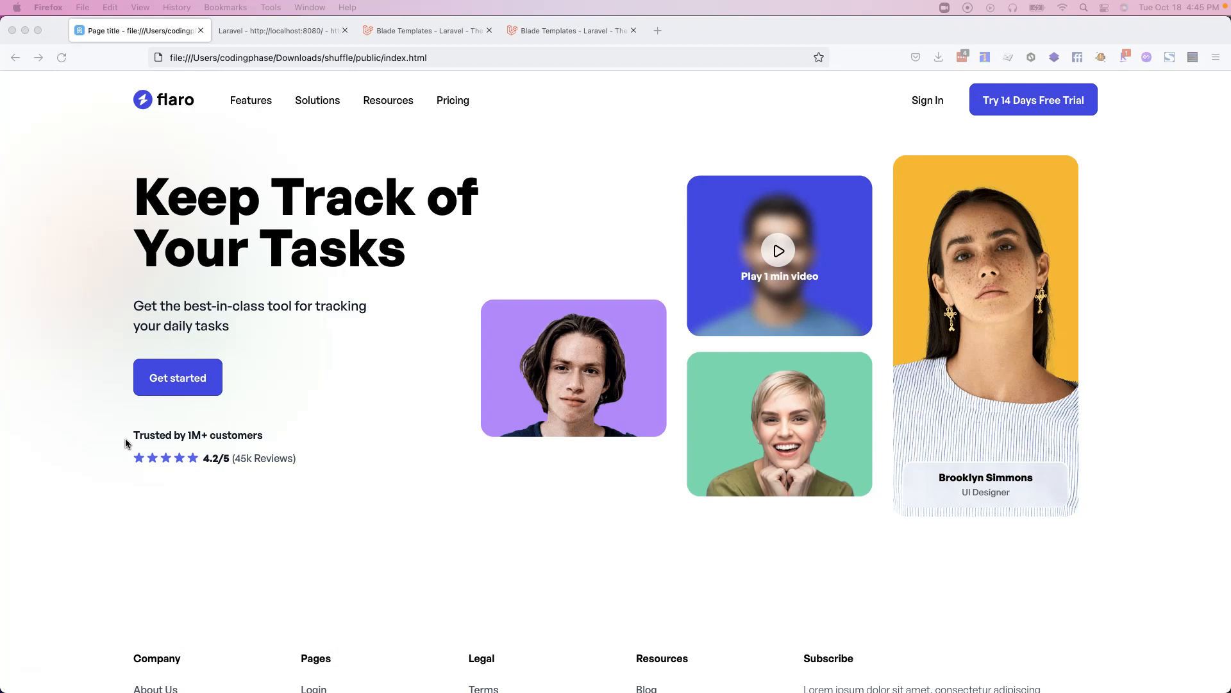
mouse_move(657, 31)
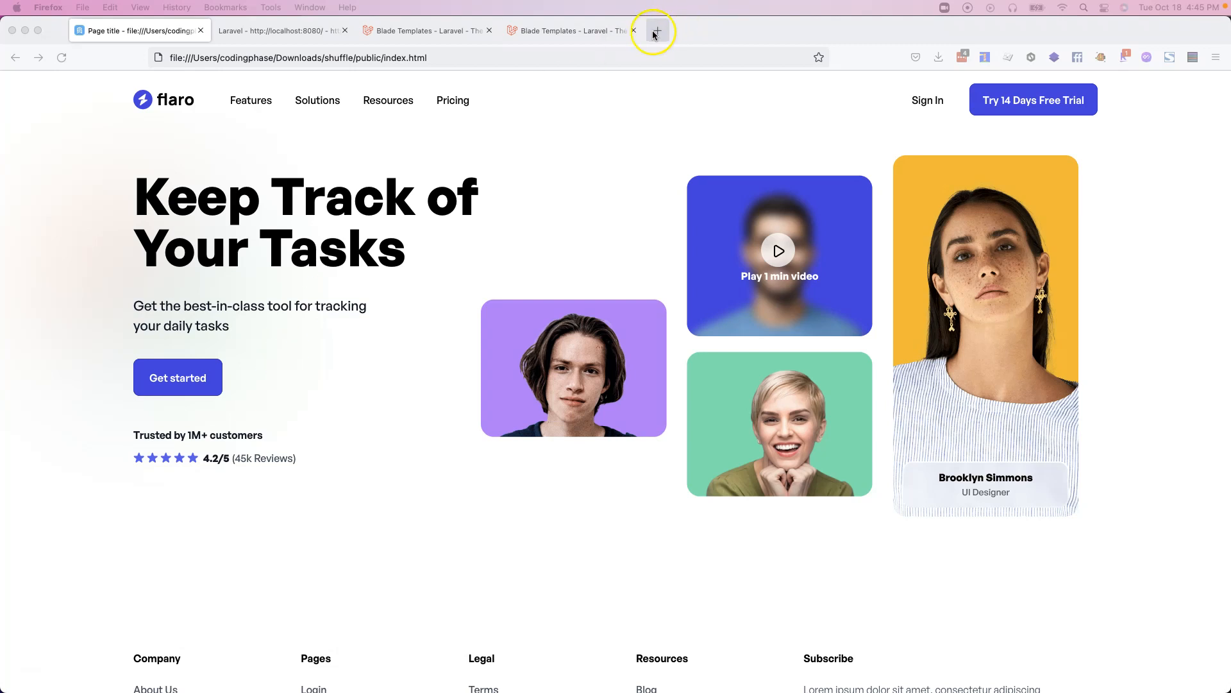
Step: In a new tab, reach notion.so through a Google search and scroll down the homepage
click(657, 31)
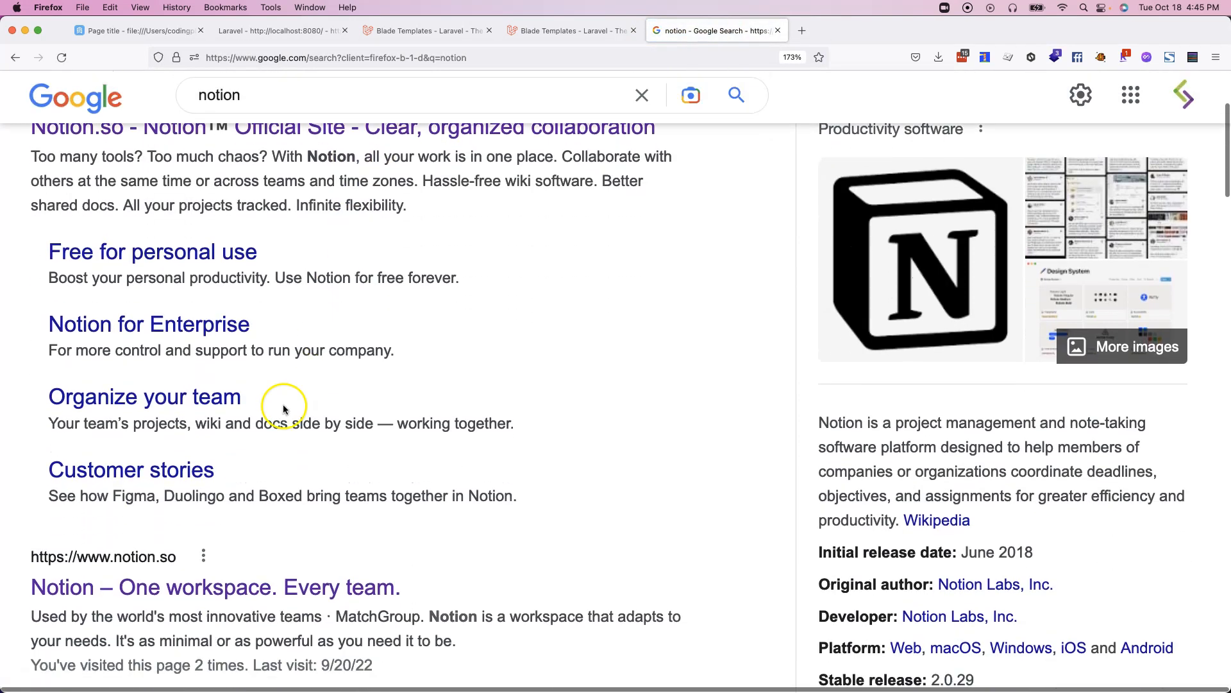
click(214, 586)
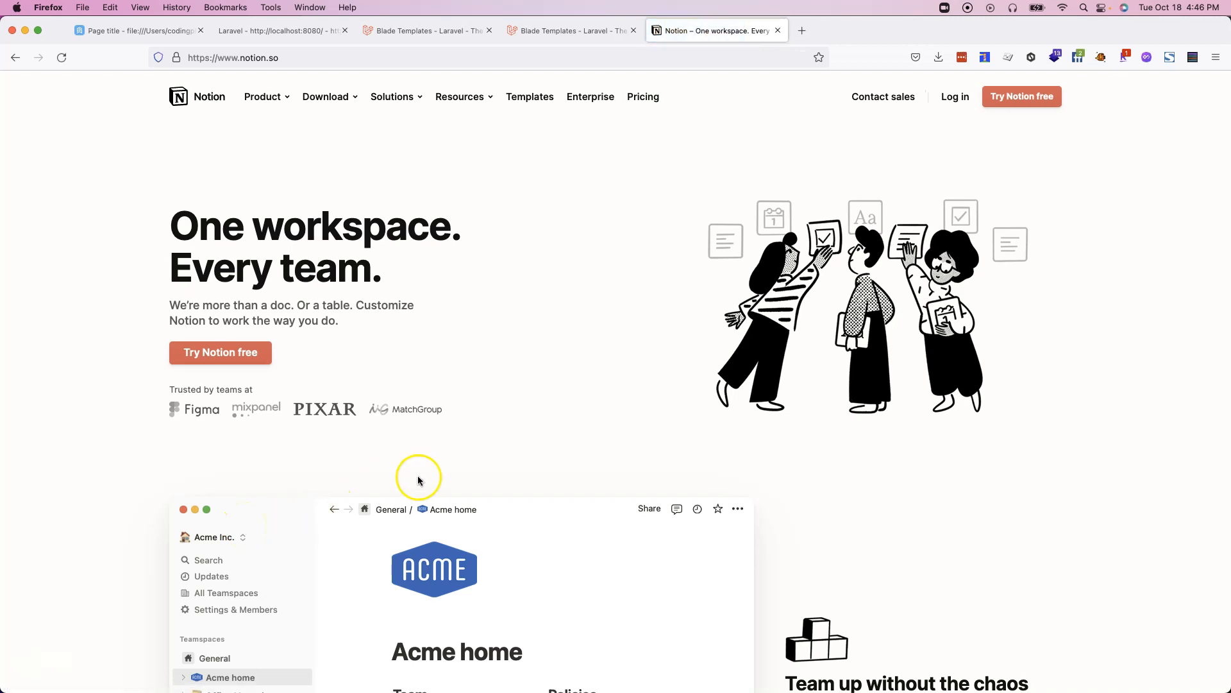
scroll(down, 3)
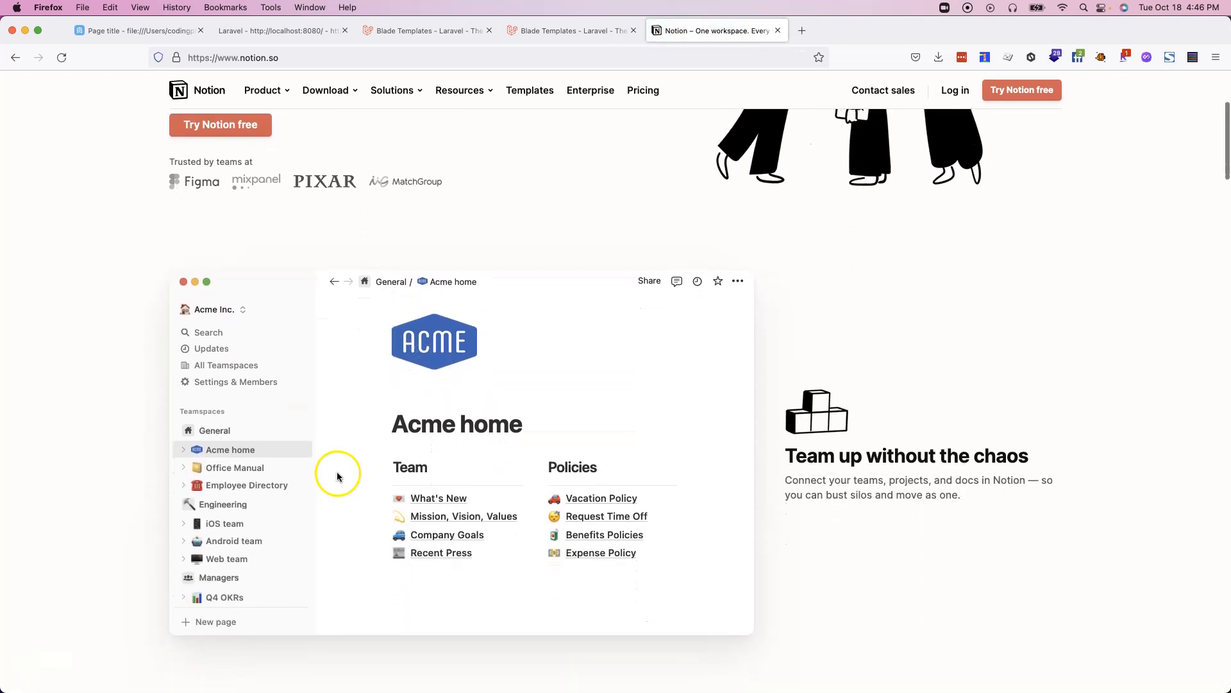
mouse_move(377, 461)
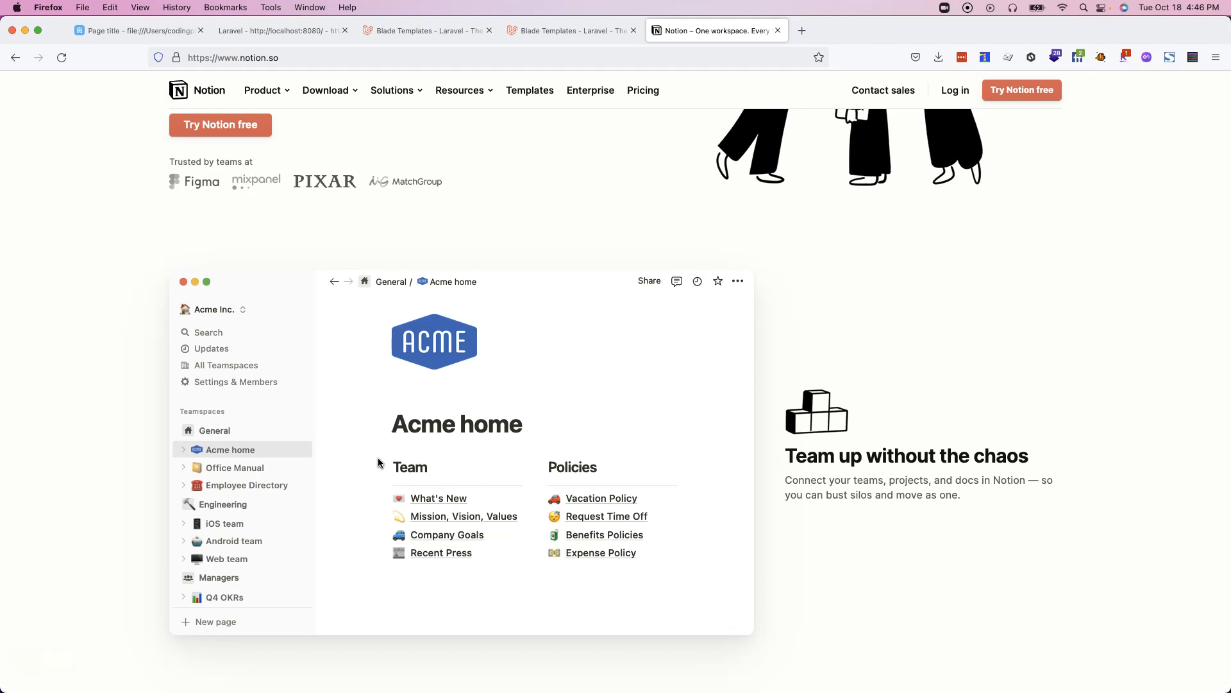
mouse_move(368, 425)
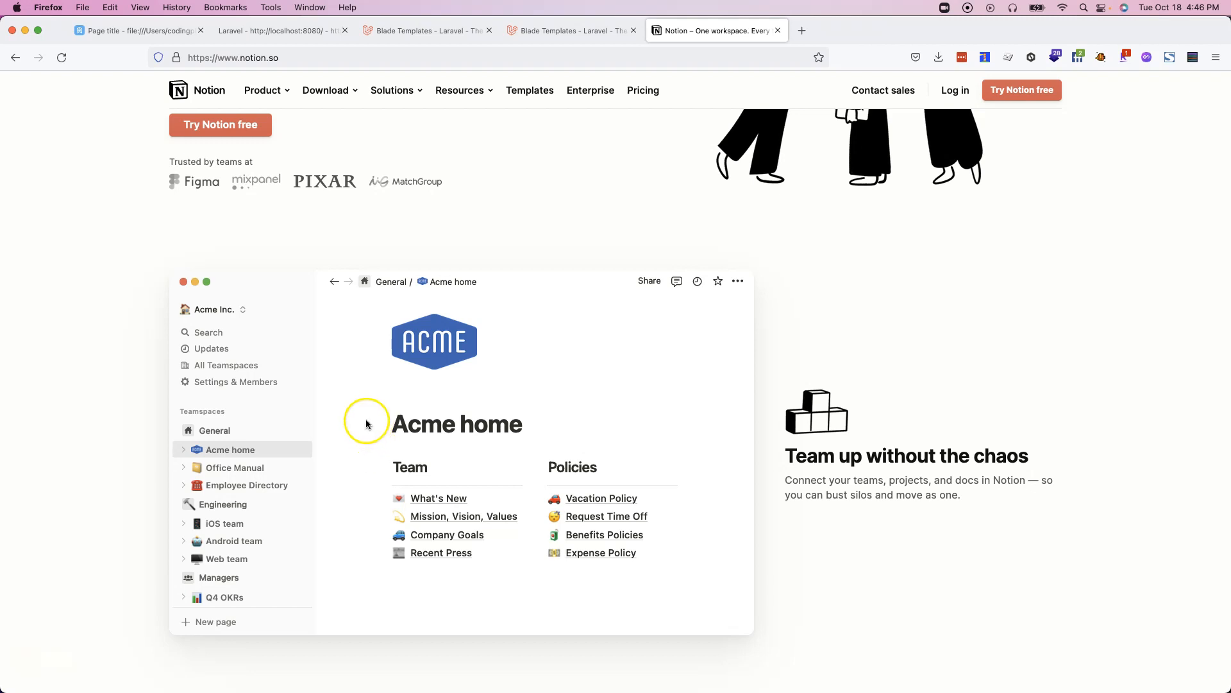
mouse_move(329, 400)
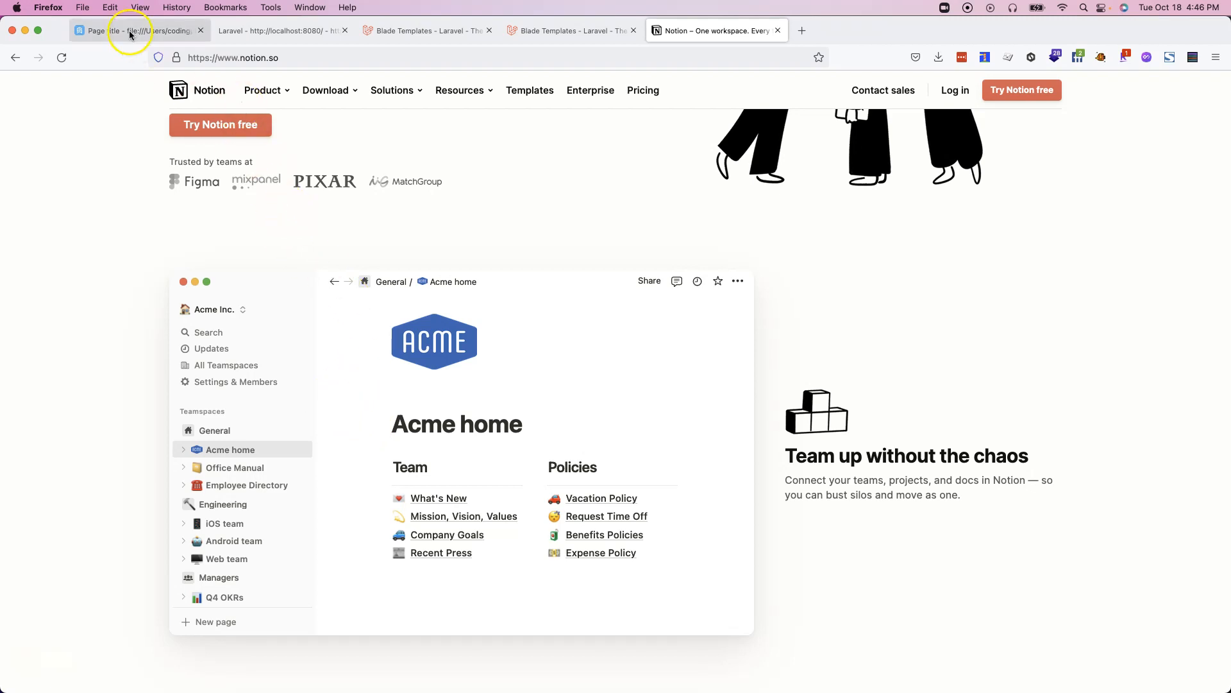
Step: Switch back to the first tab showing the local Flaro index.html landing page
click(118, 30)
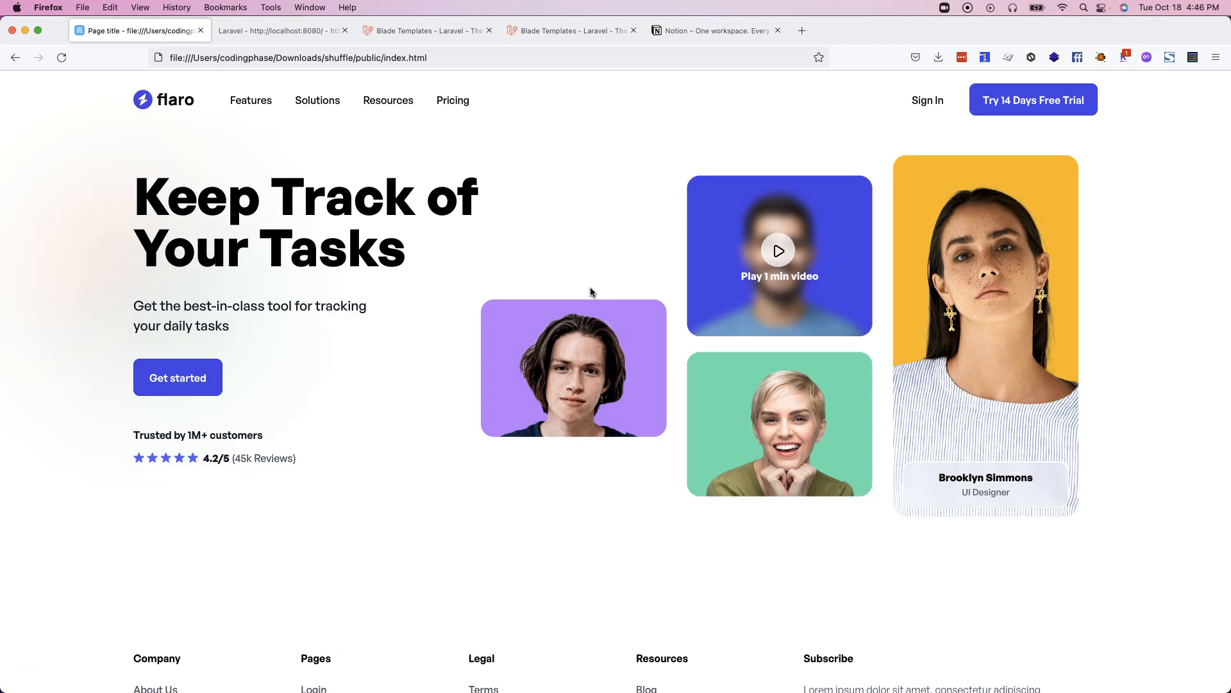
click(574, 300)
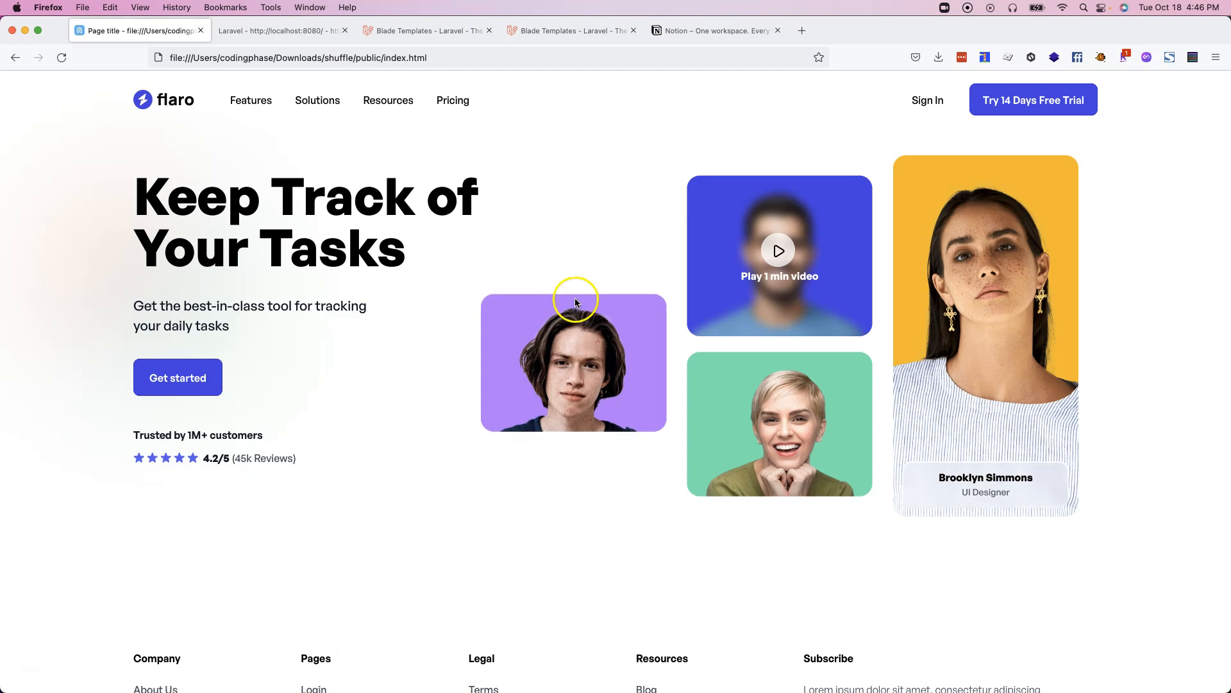
mouse_move(527, 173)
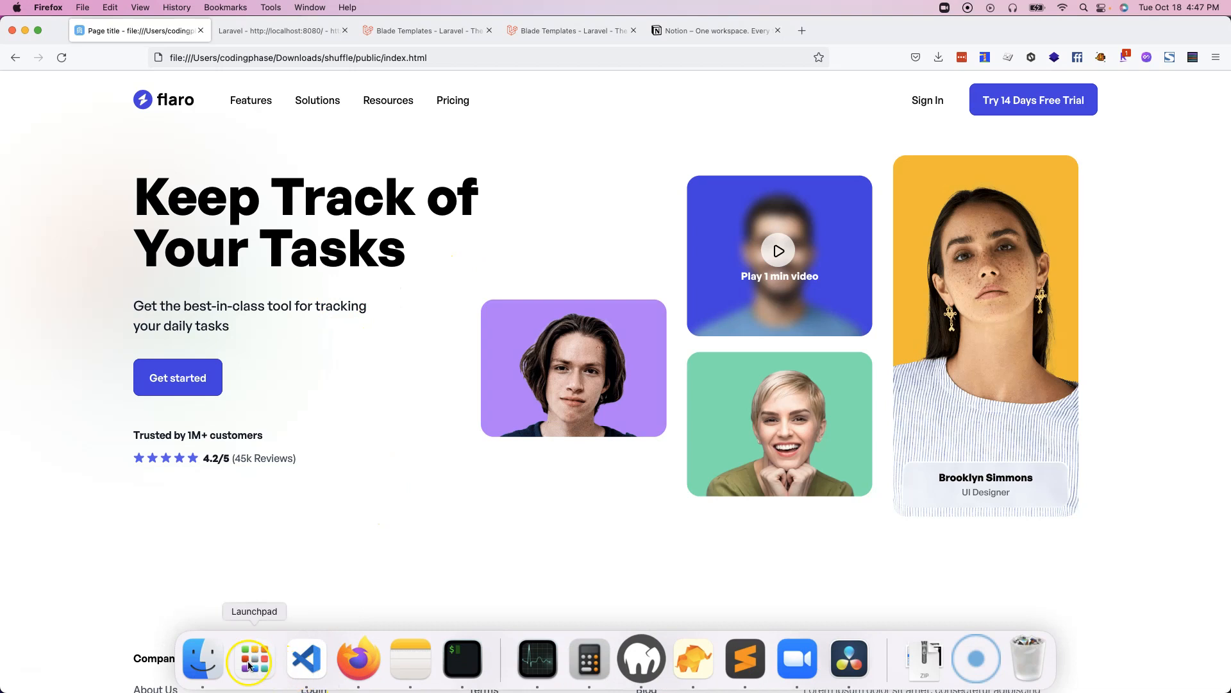
Step: From Finder, enter the public folder of task-manager-files and launch its index.html in Firefox
click(202, 658)
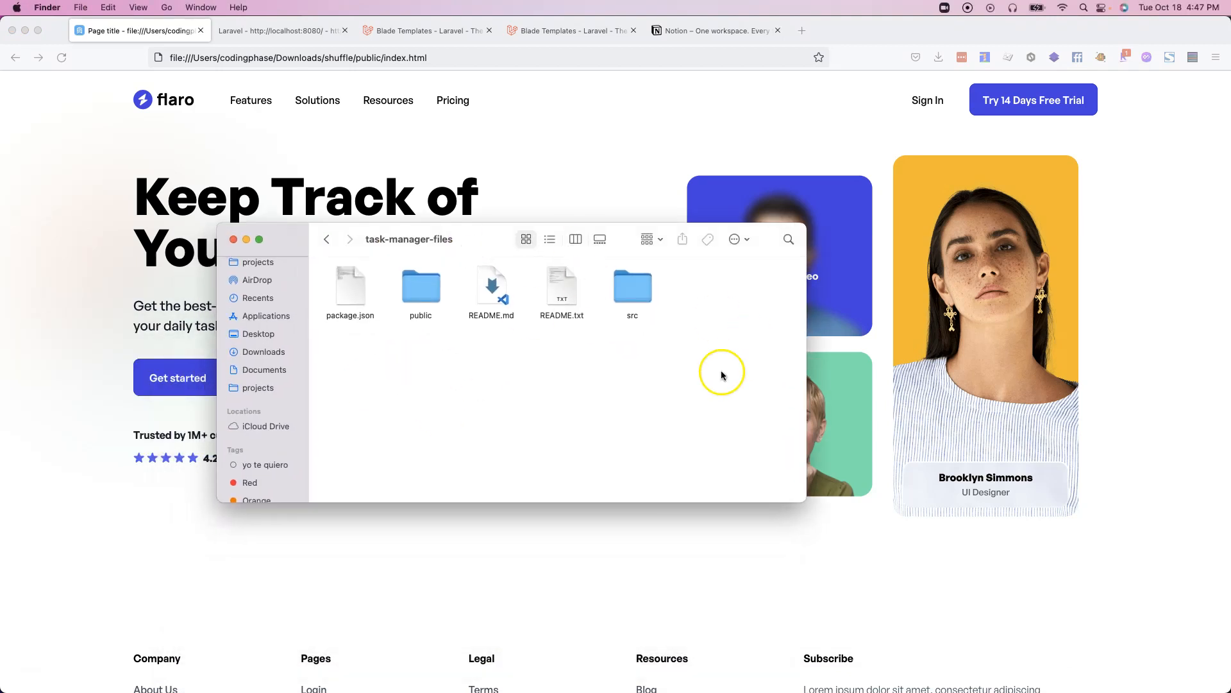
mouse_move(597, 358)
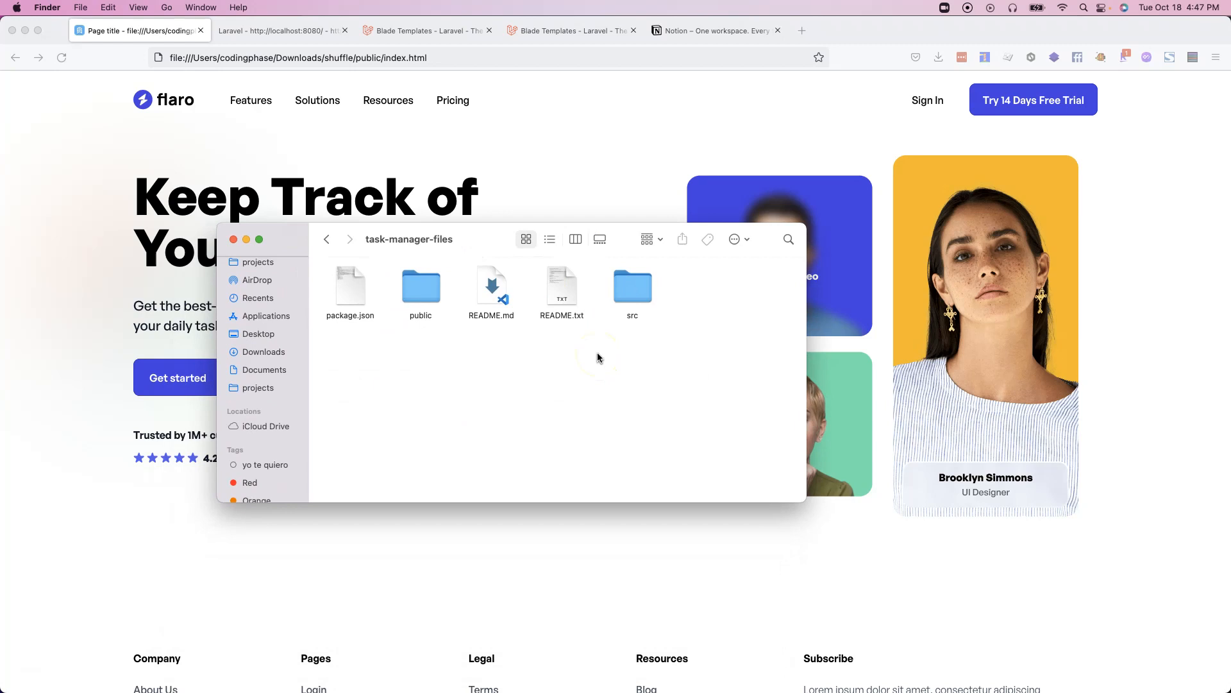
mouse_move(459, 240)
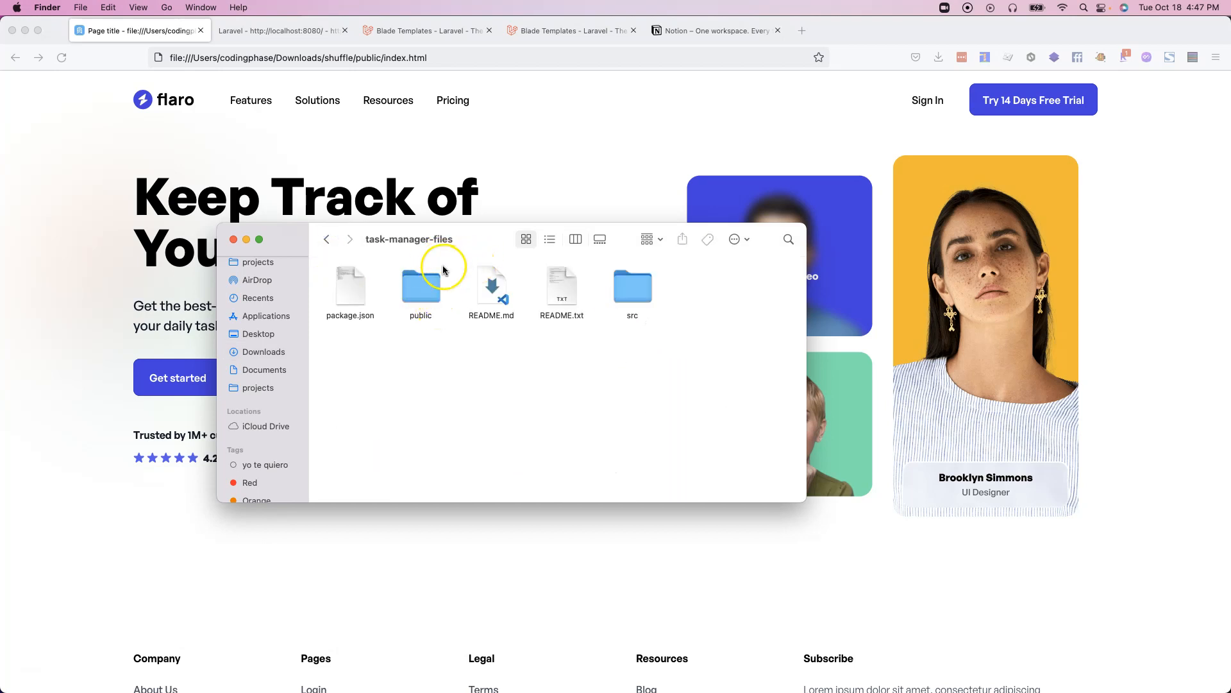
mouse_move(430, 286)
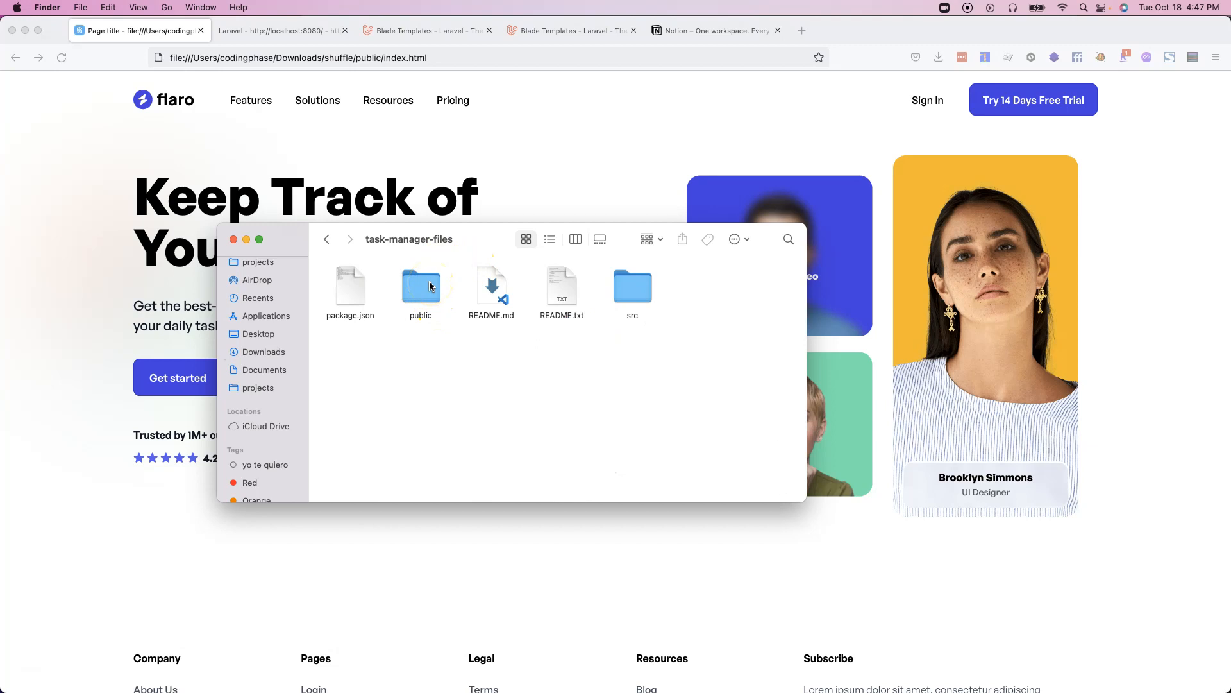
double_click(421, 284)
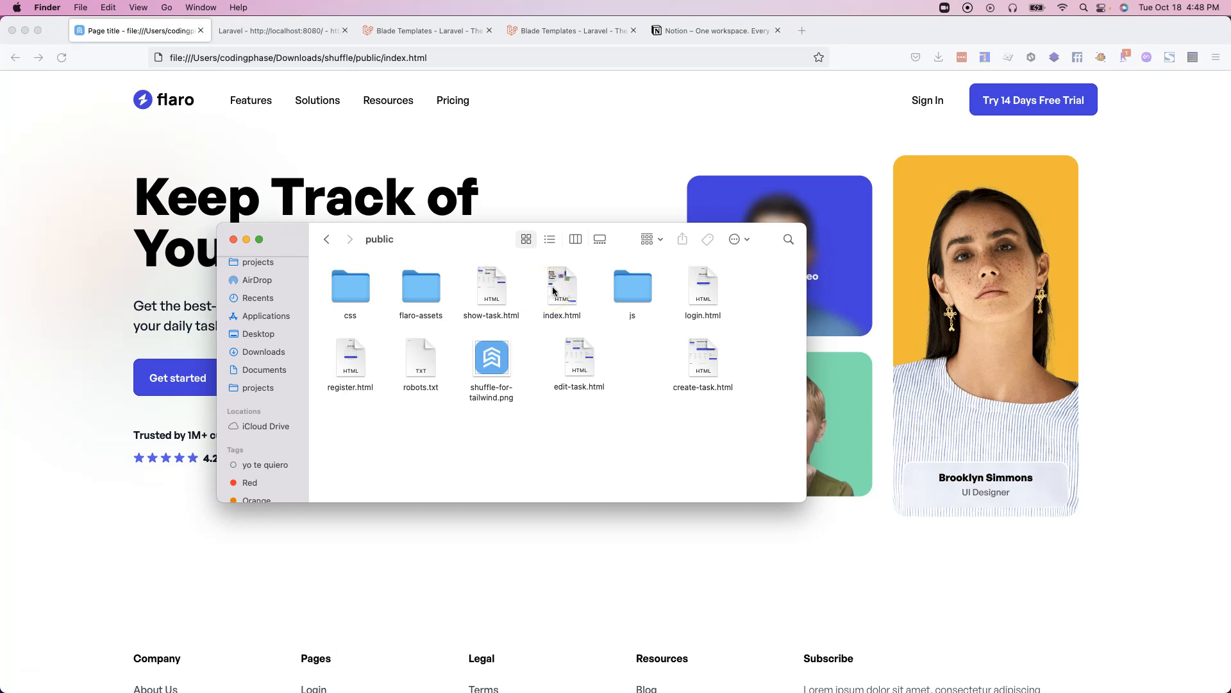
click(562, 285)
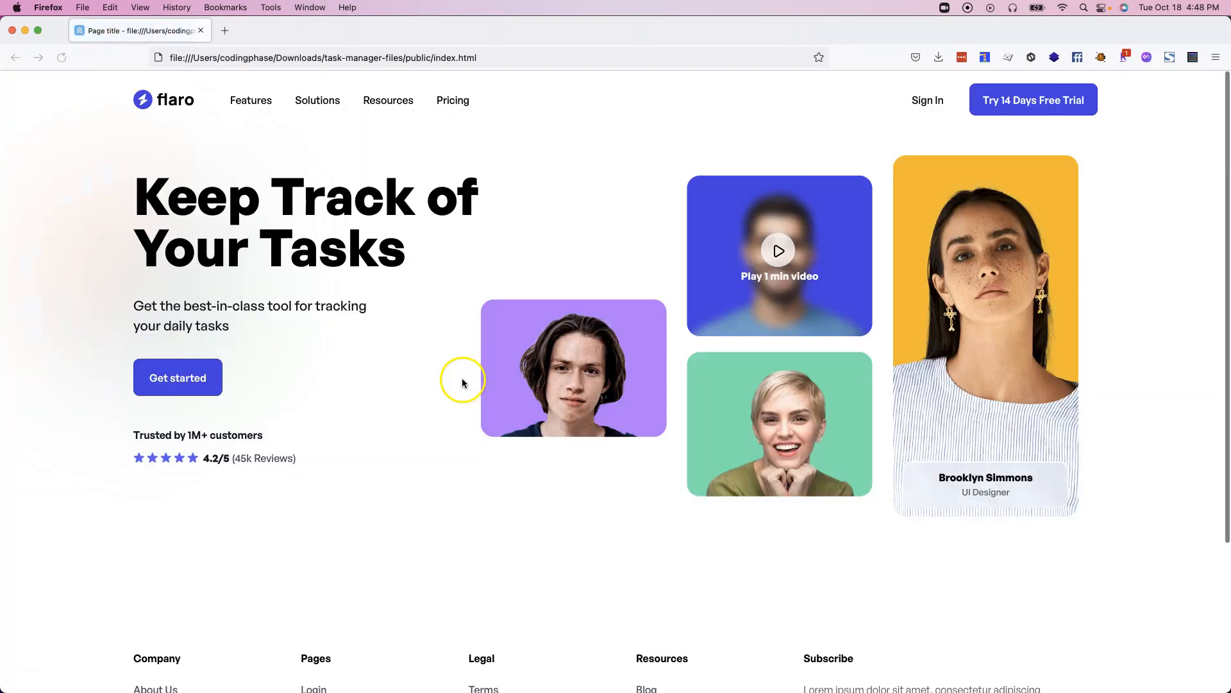
click(202, 658)
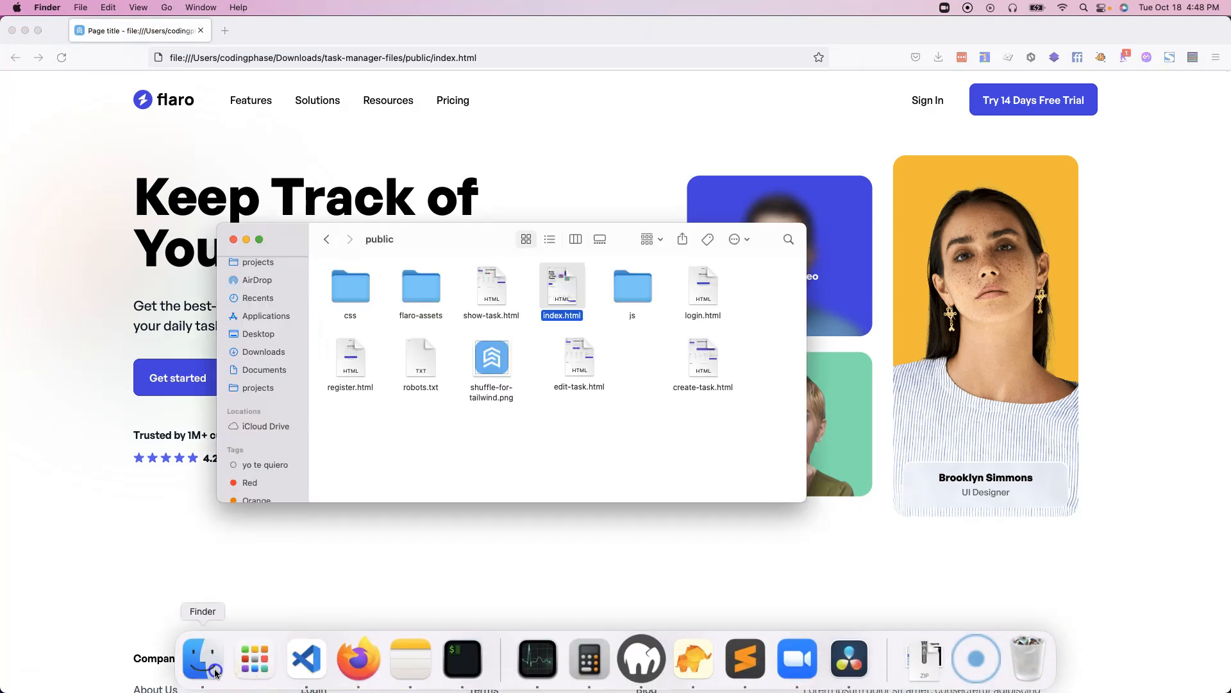
mouse_move(615, 341)
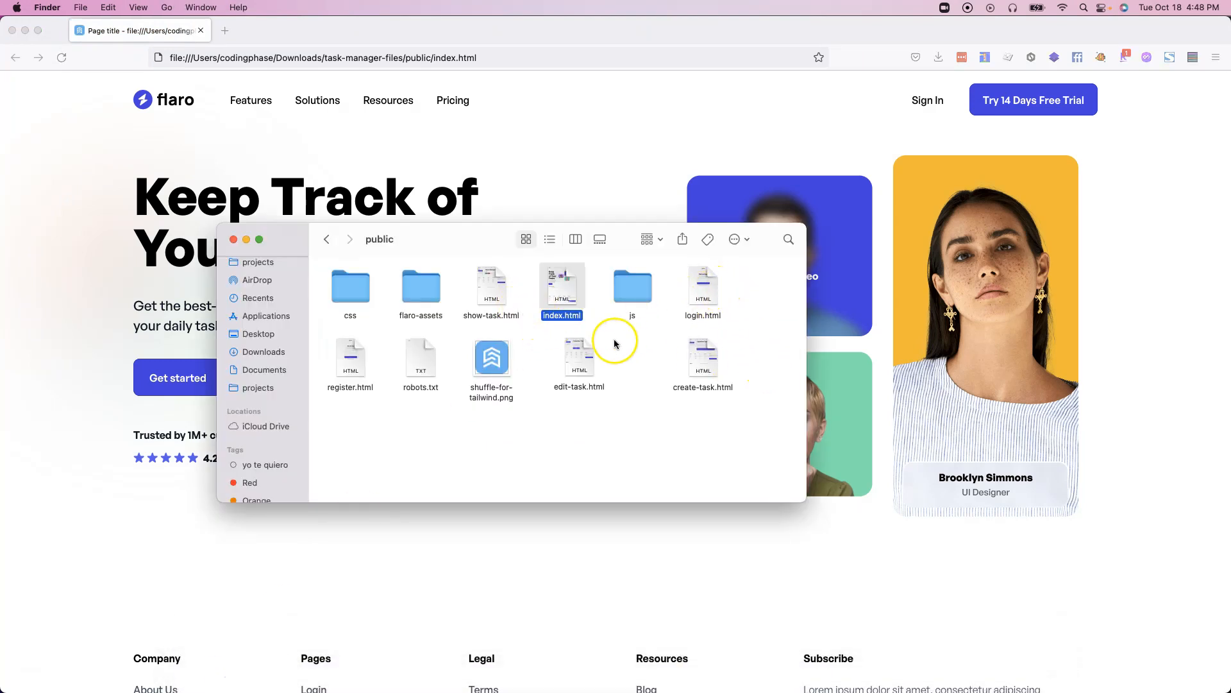
double_click(702, 285)
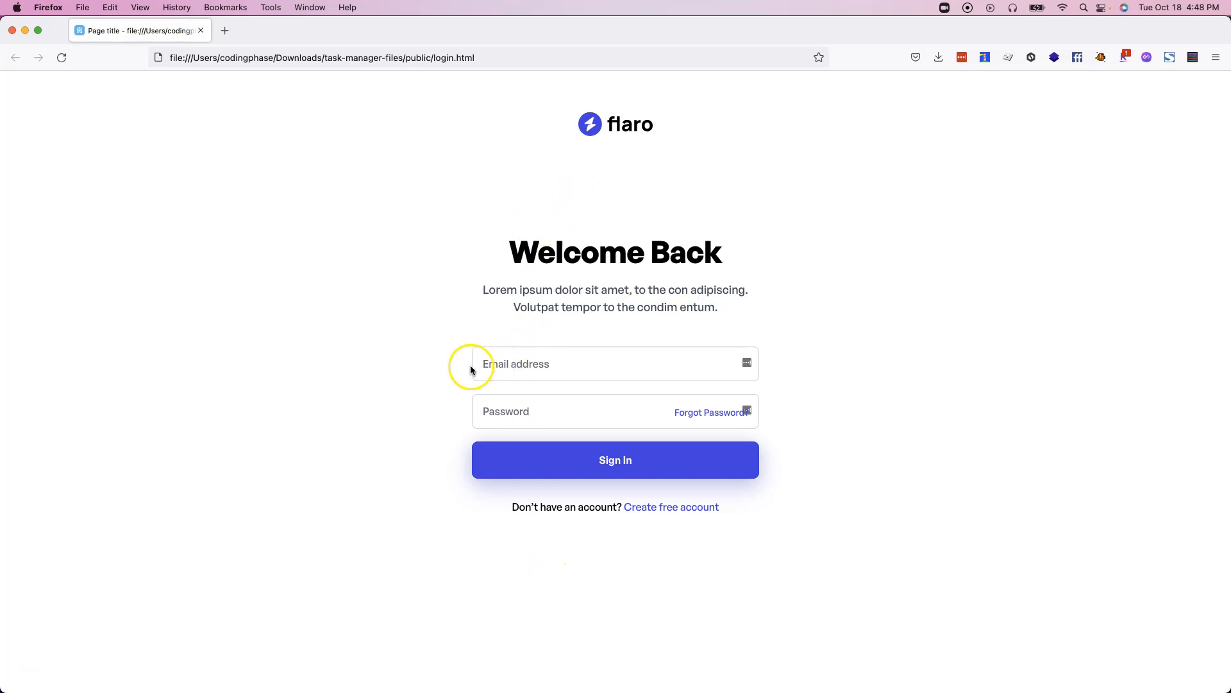
mouse_move(208, 680)
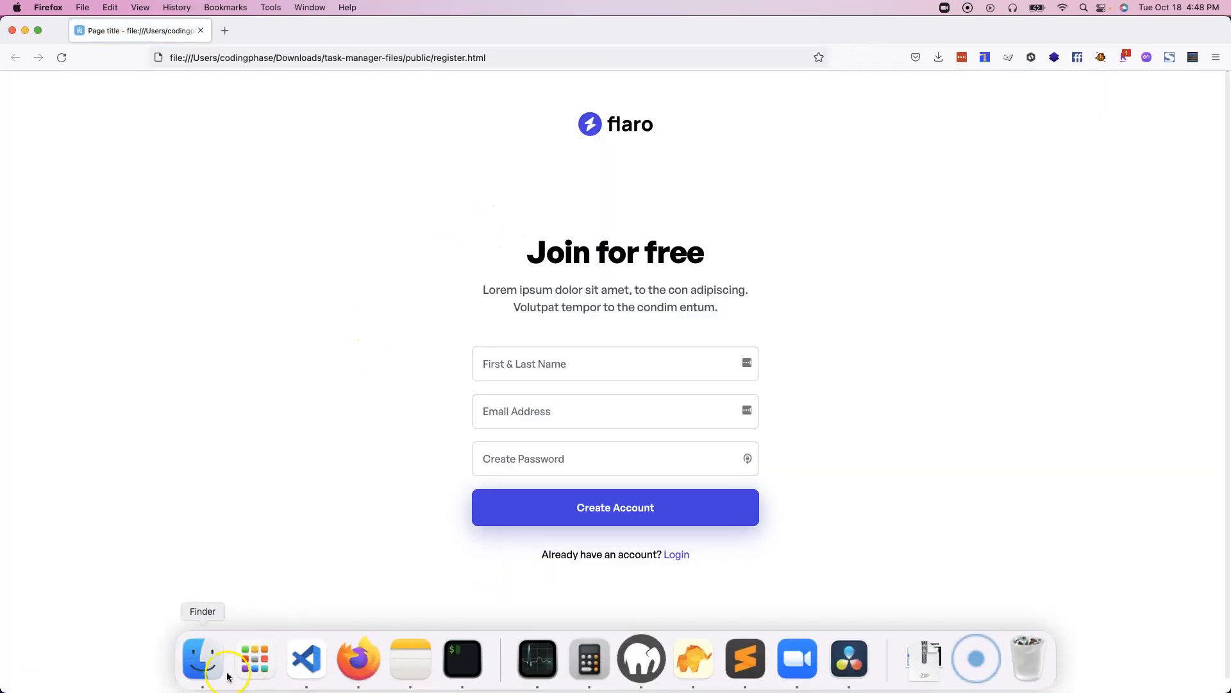
click(192, 658)
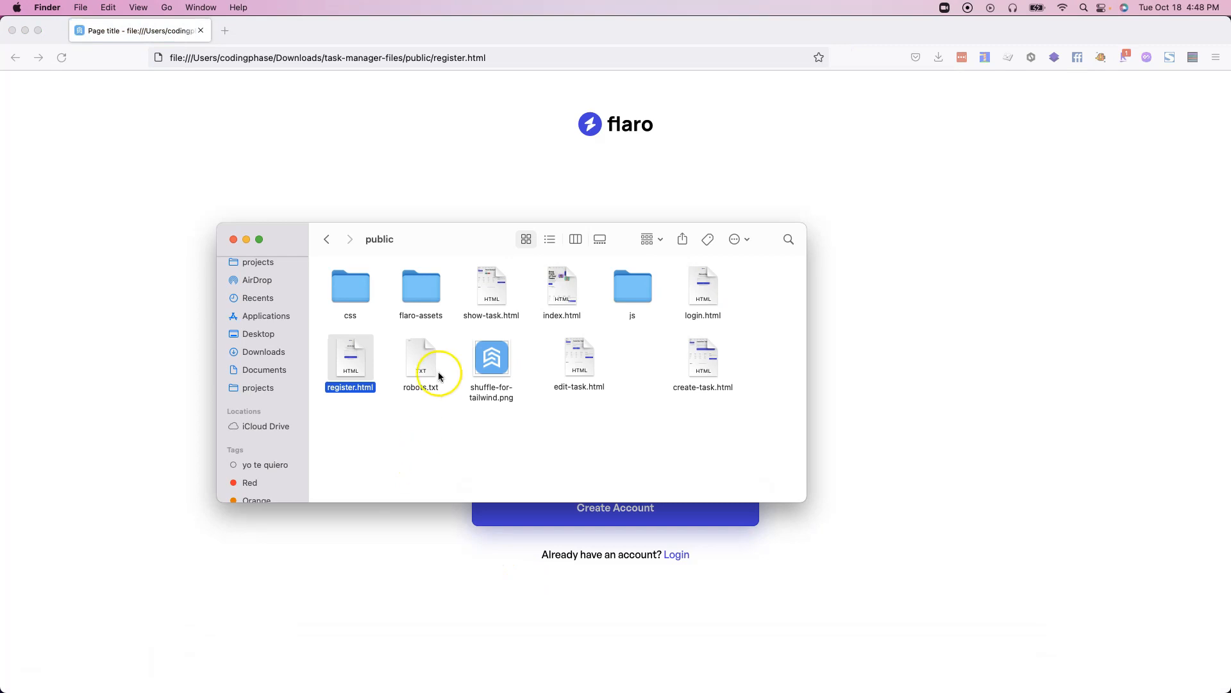
mouse_move(701, 342)
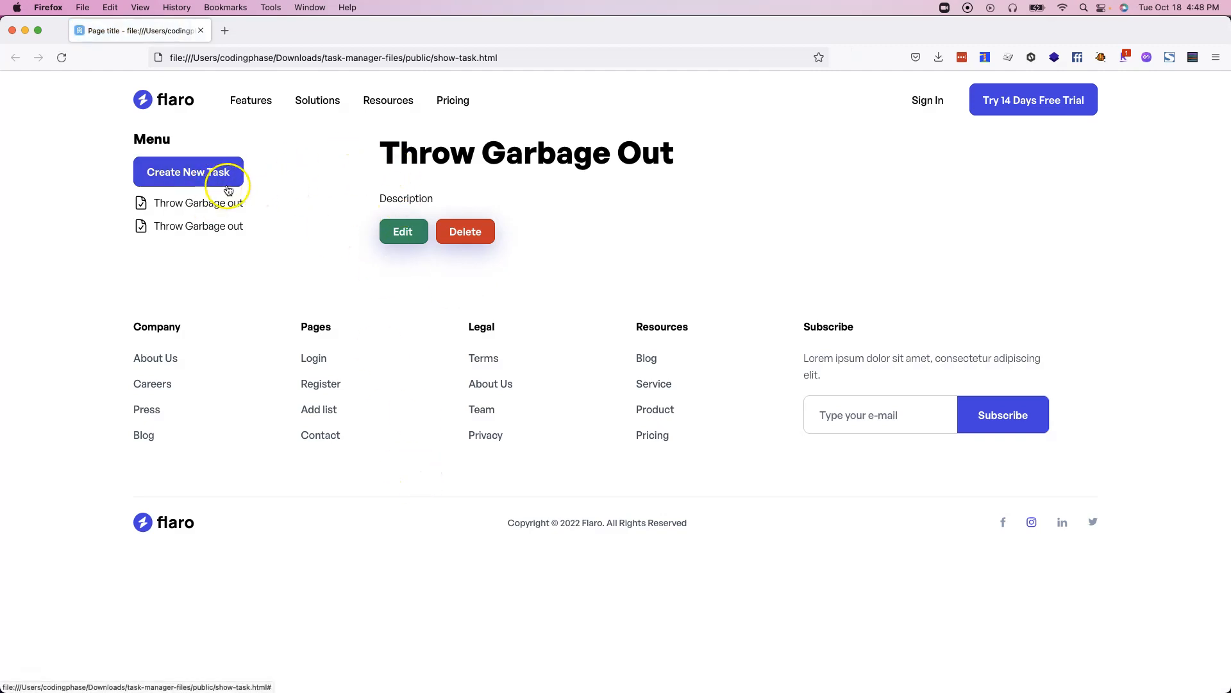
mouse_move(303, 209)
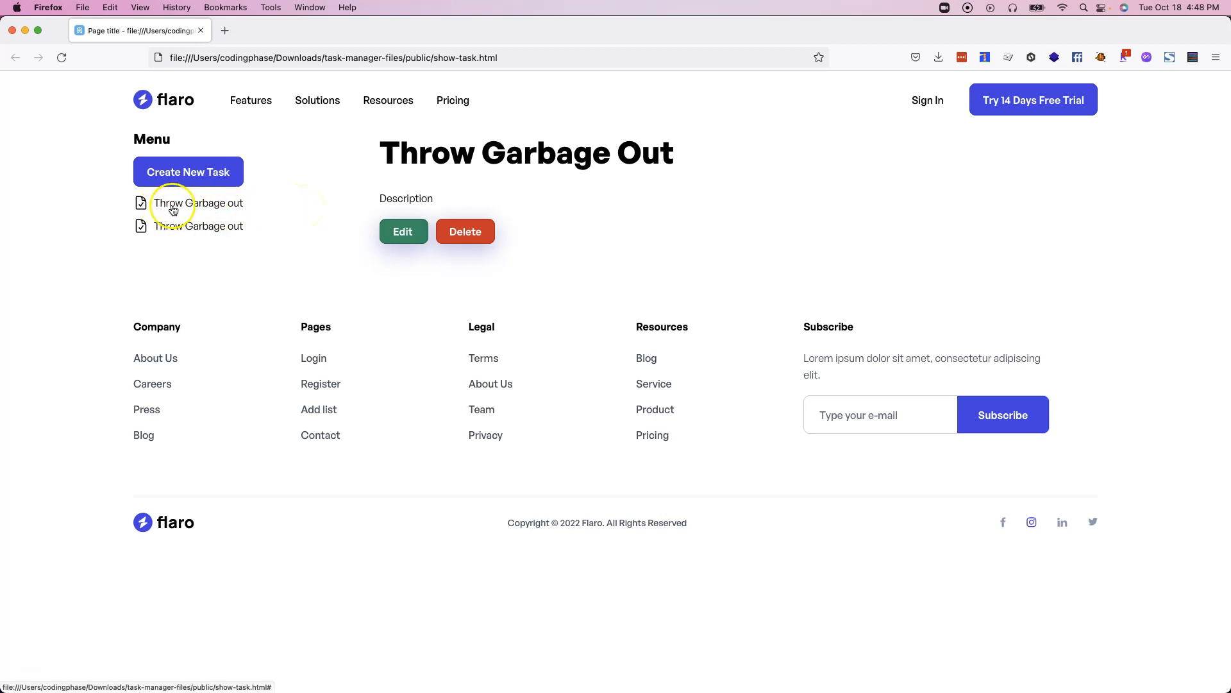
mouse_move(189, 285)
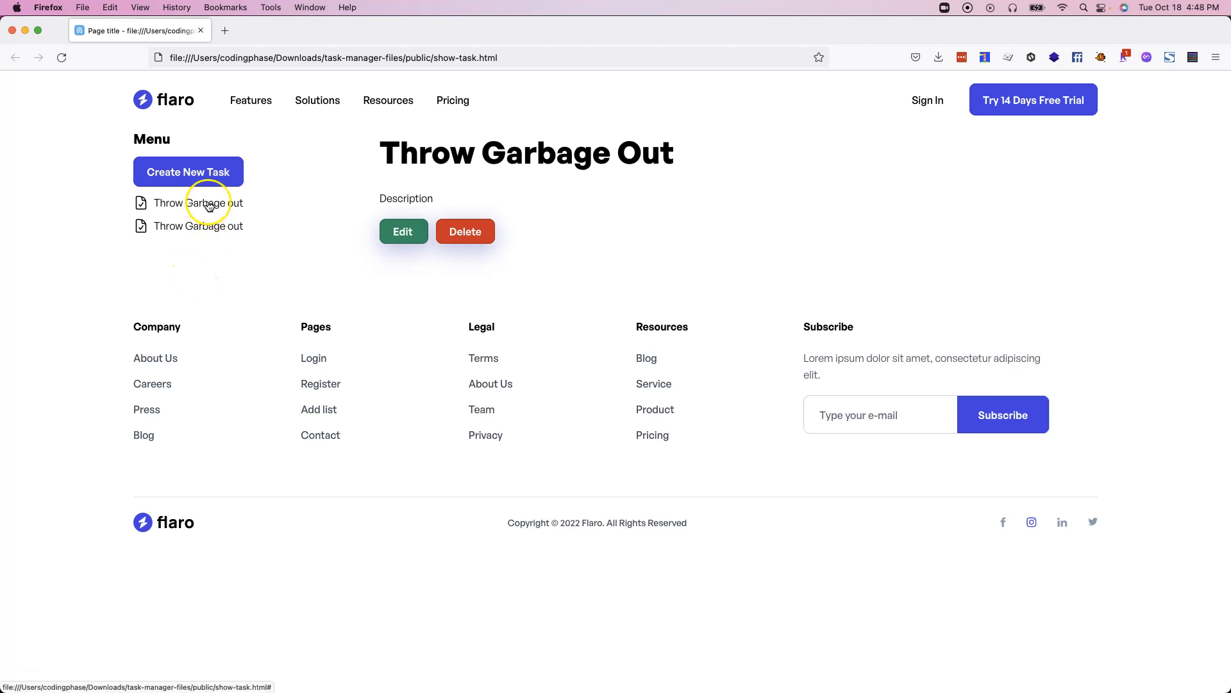
mouse_move(526, 188)
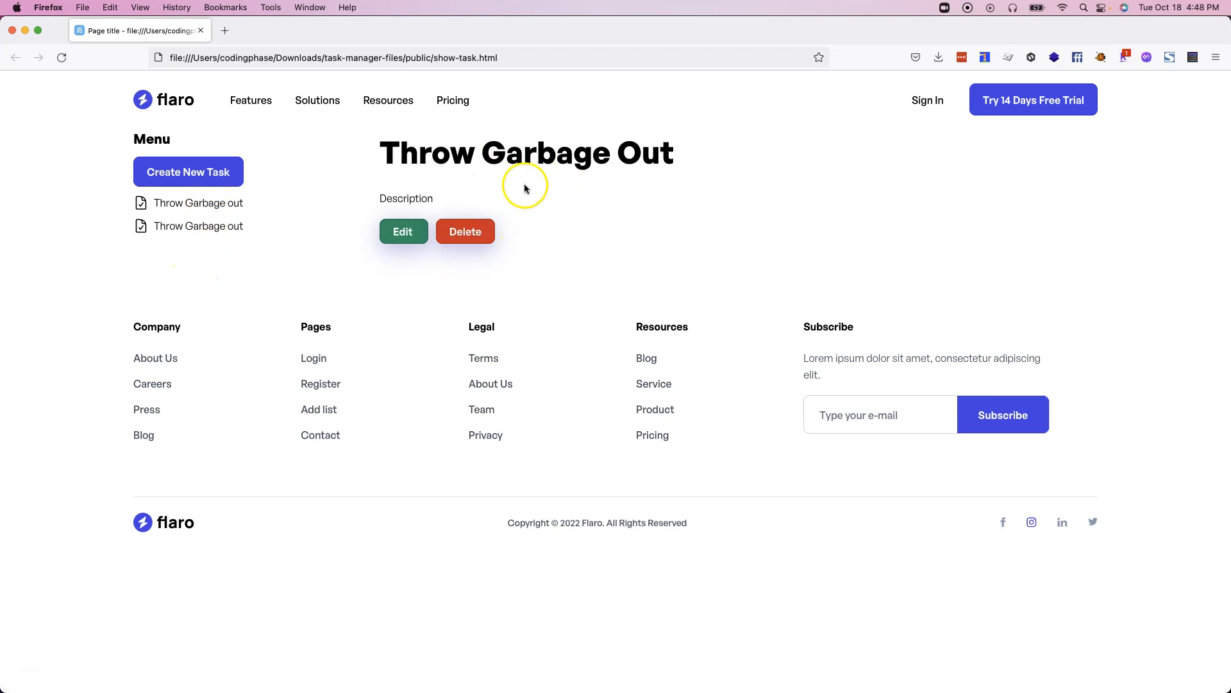
mouse_move(402, 193)
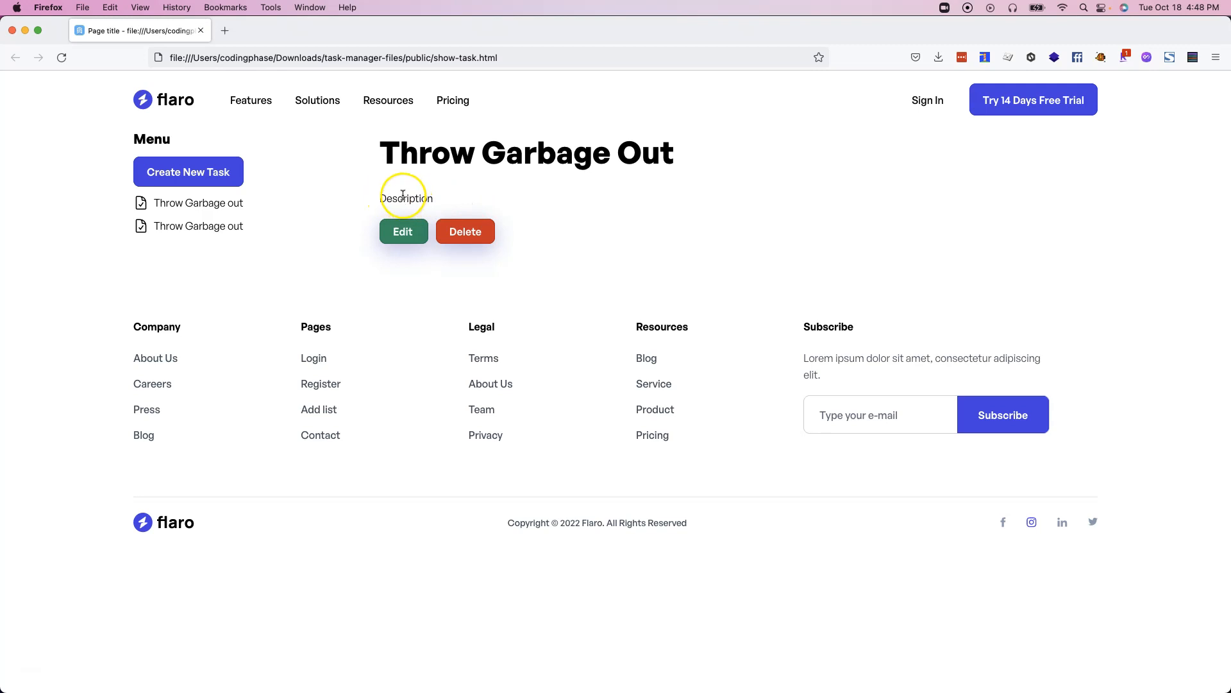
mouse_move(389, 188)
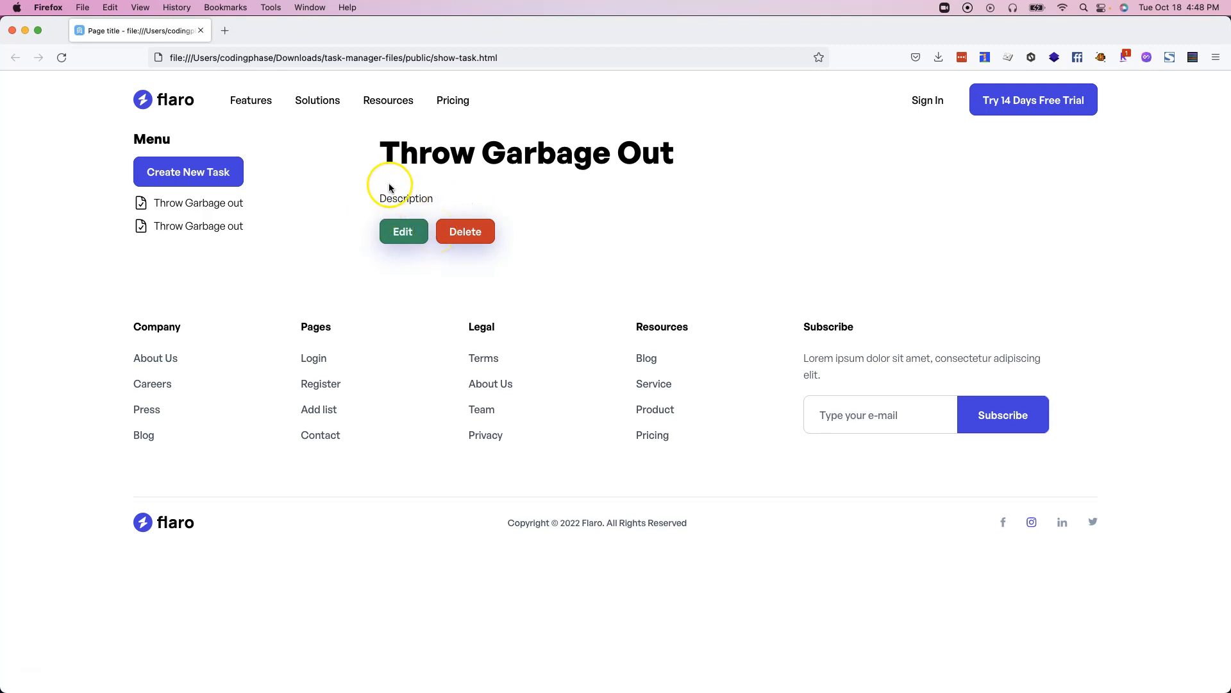
mouse_move(803, 165)
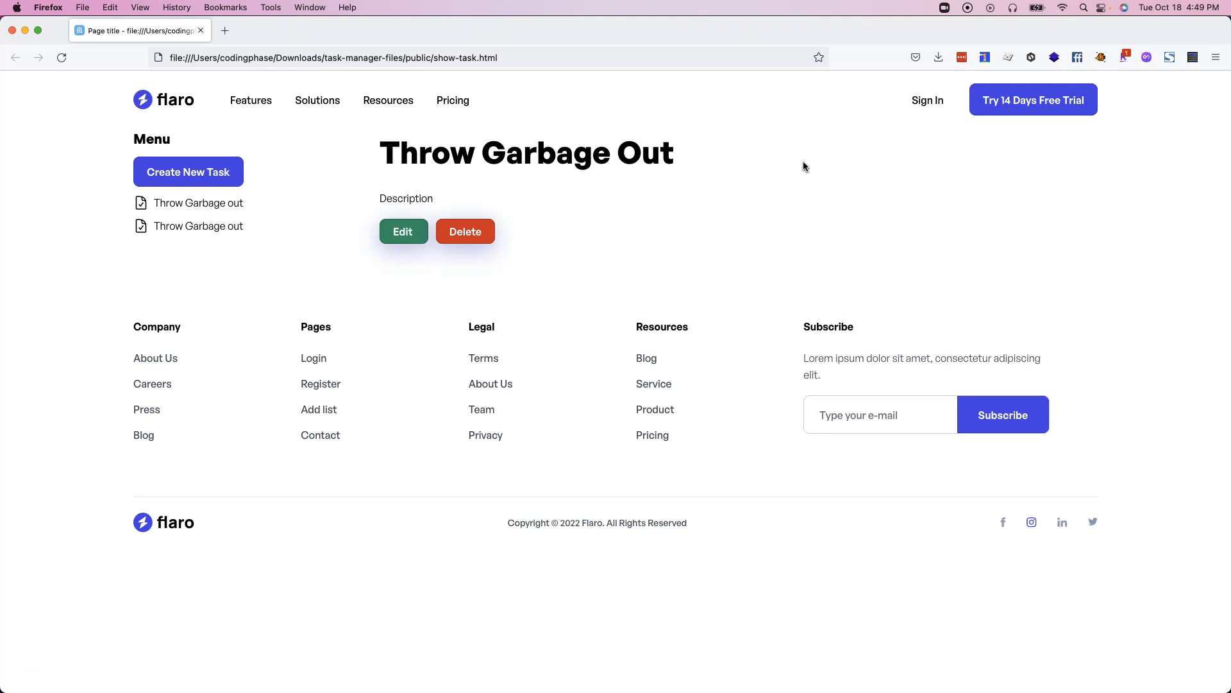
mouse_move(345, 205)
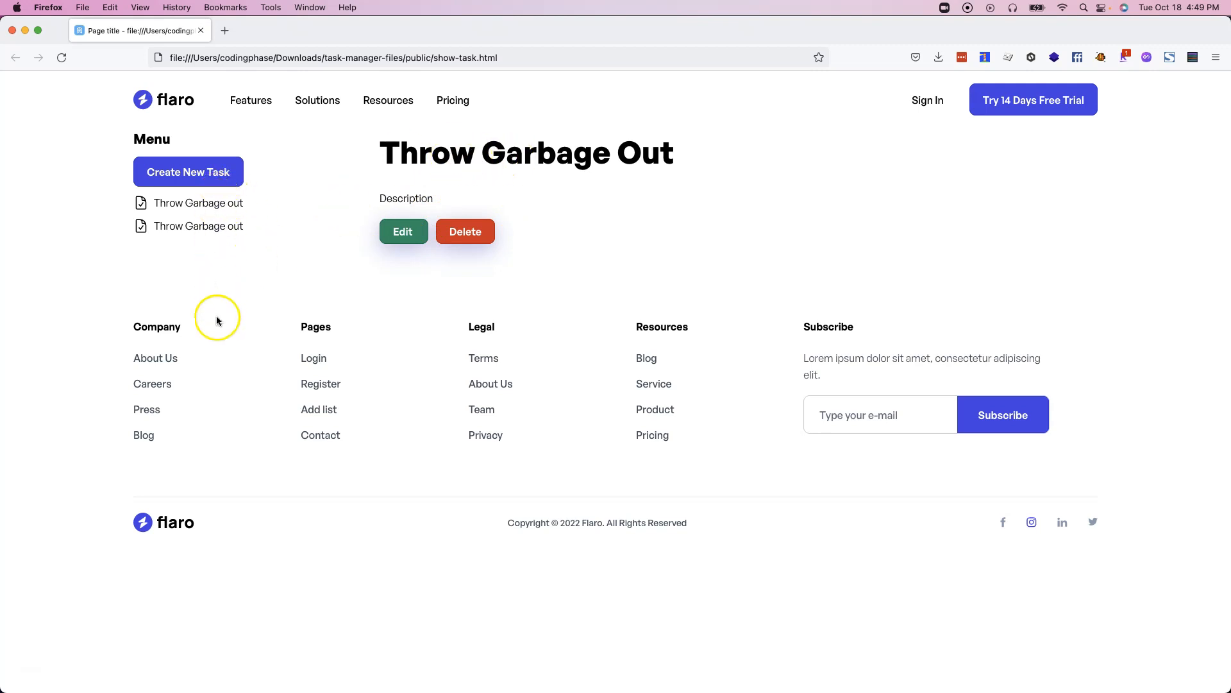
mouse_move(440, 258)
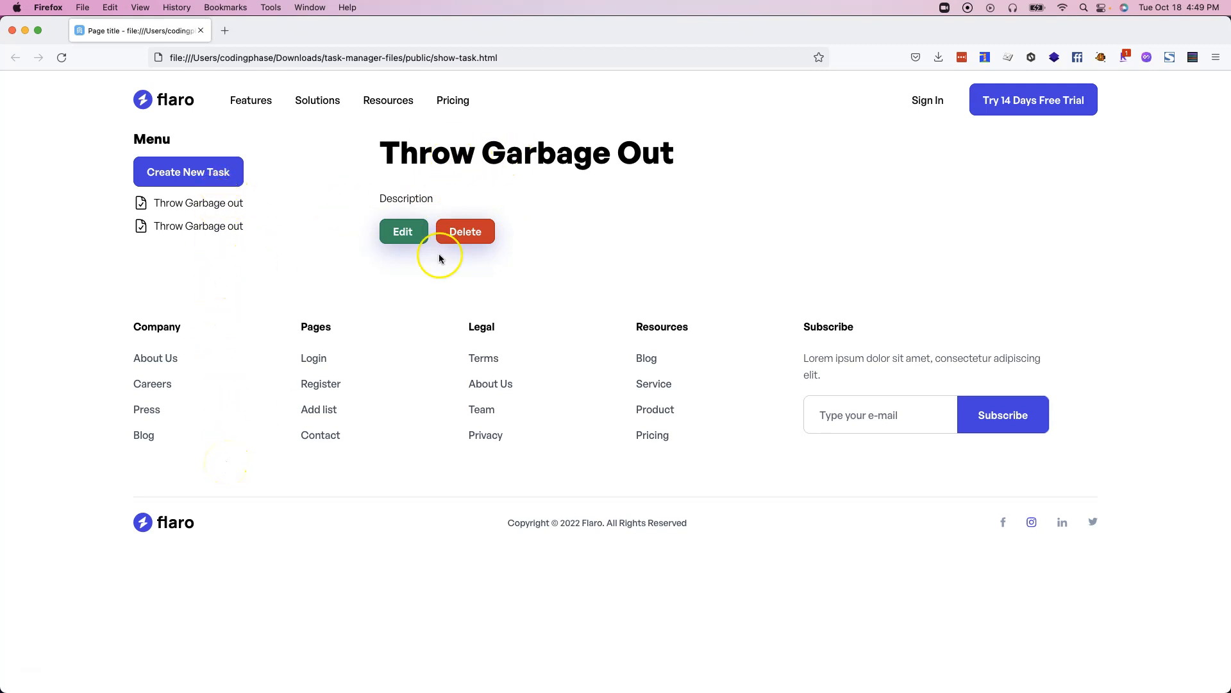
mouse_move(449, 214)
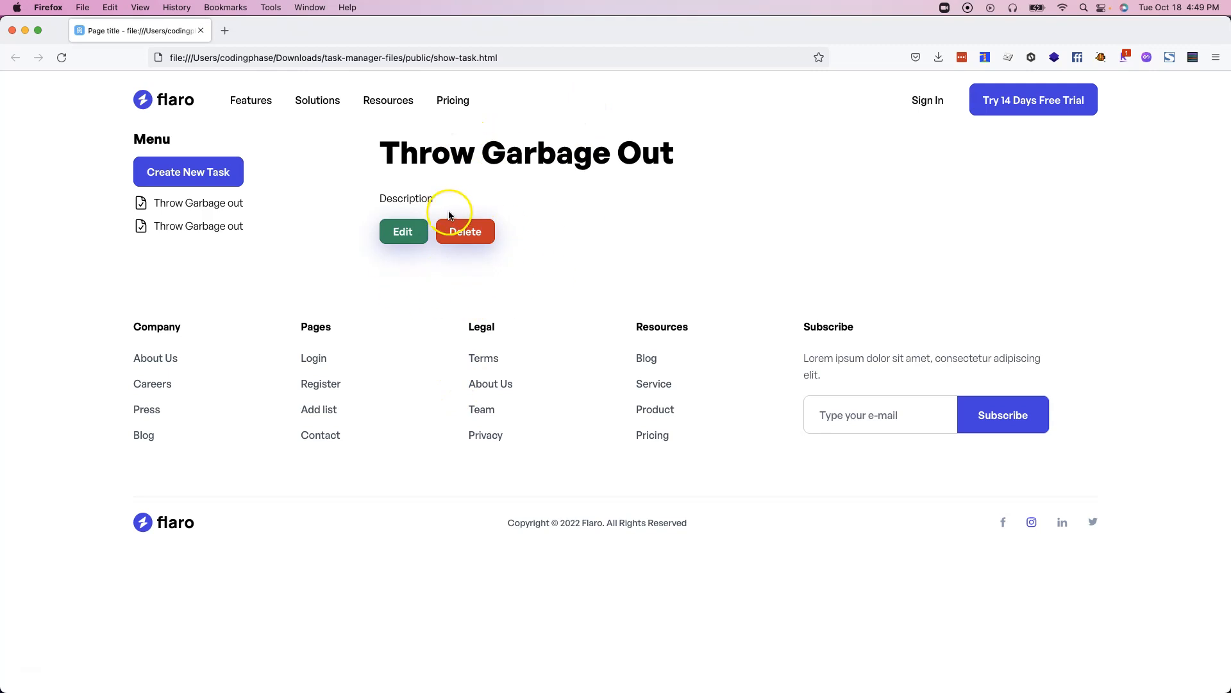
mouse_move(409, 181)
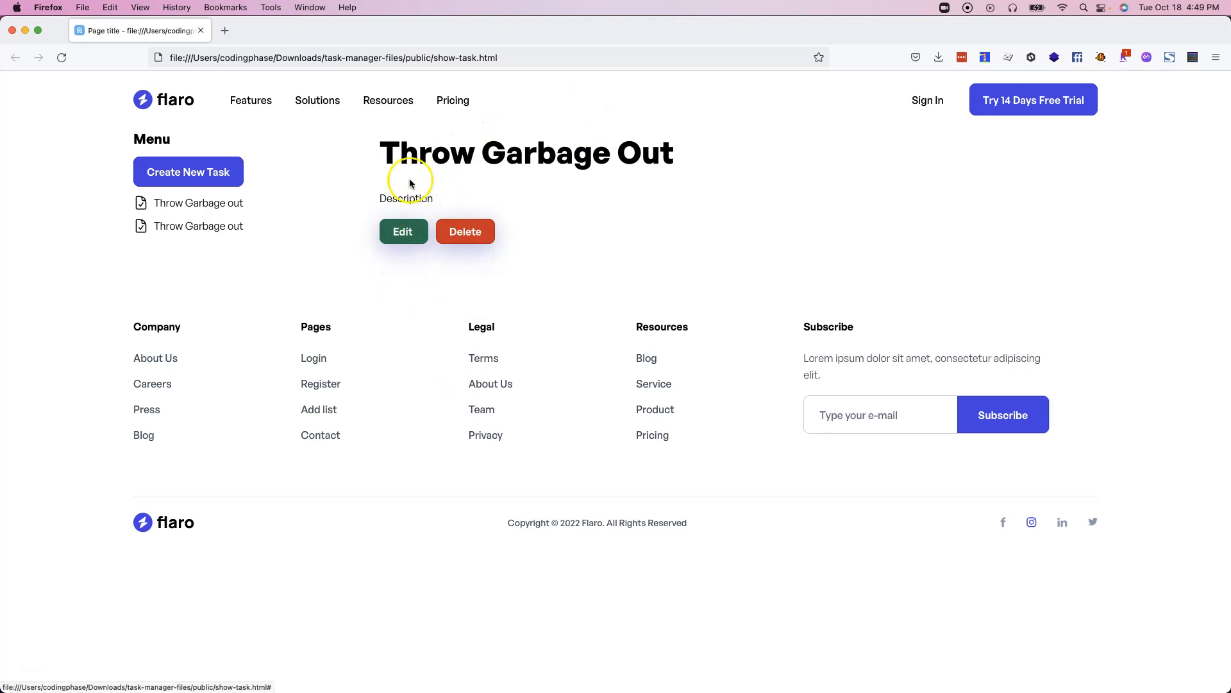
mouse_move(306, 660)
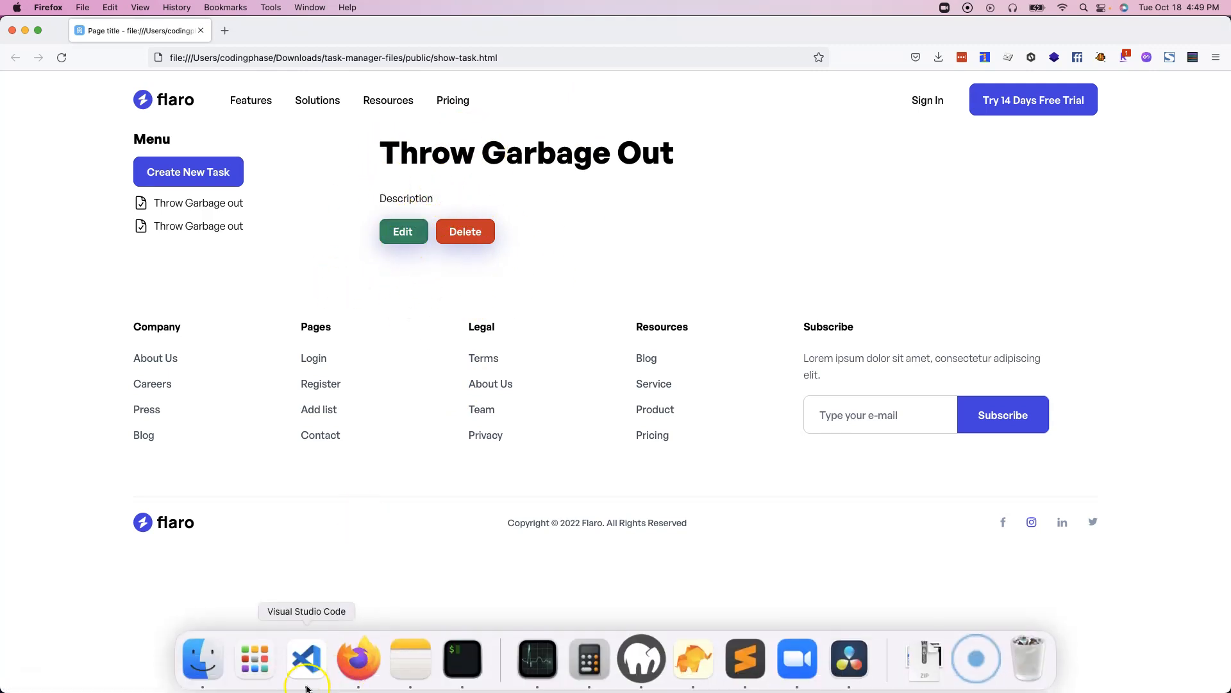
Step: From the public folder in Finder, launch edit-task.html and create-task.html in Firefox
click(202, 658)
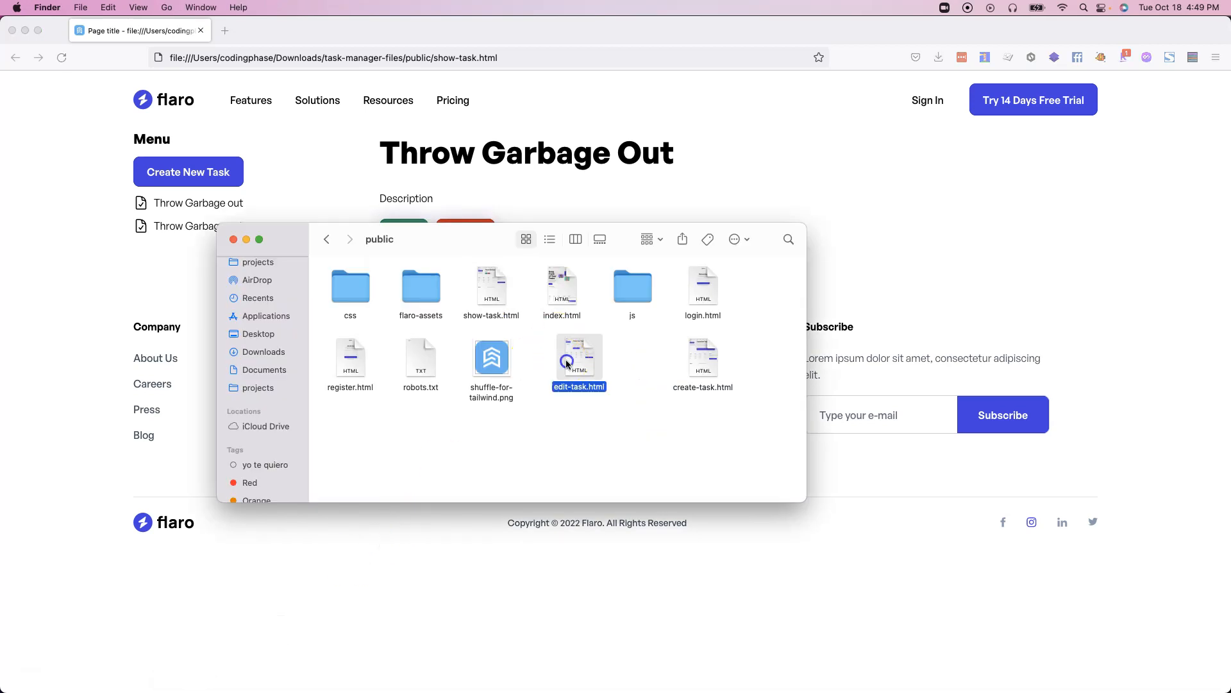
double_click(579, 358)
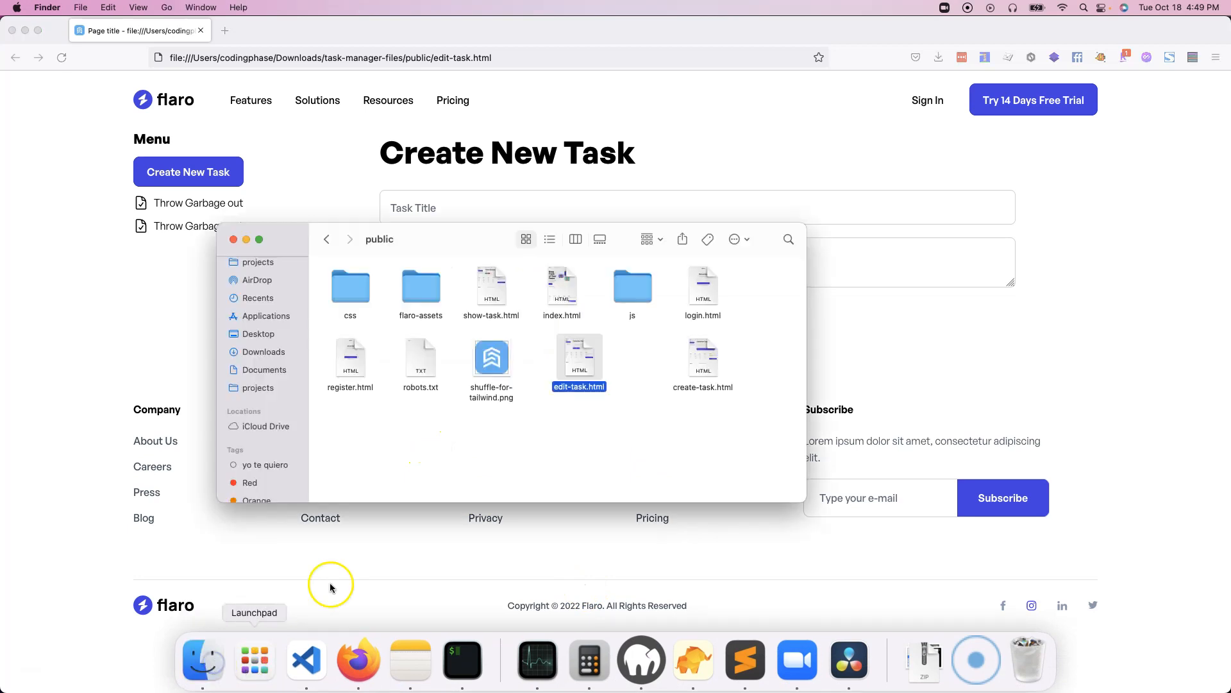
mouse_move(551, 314)
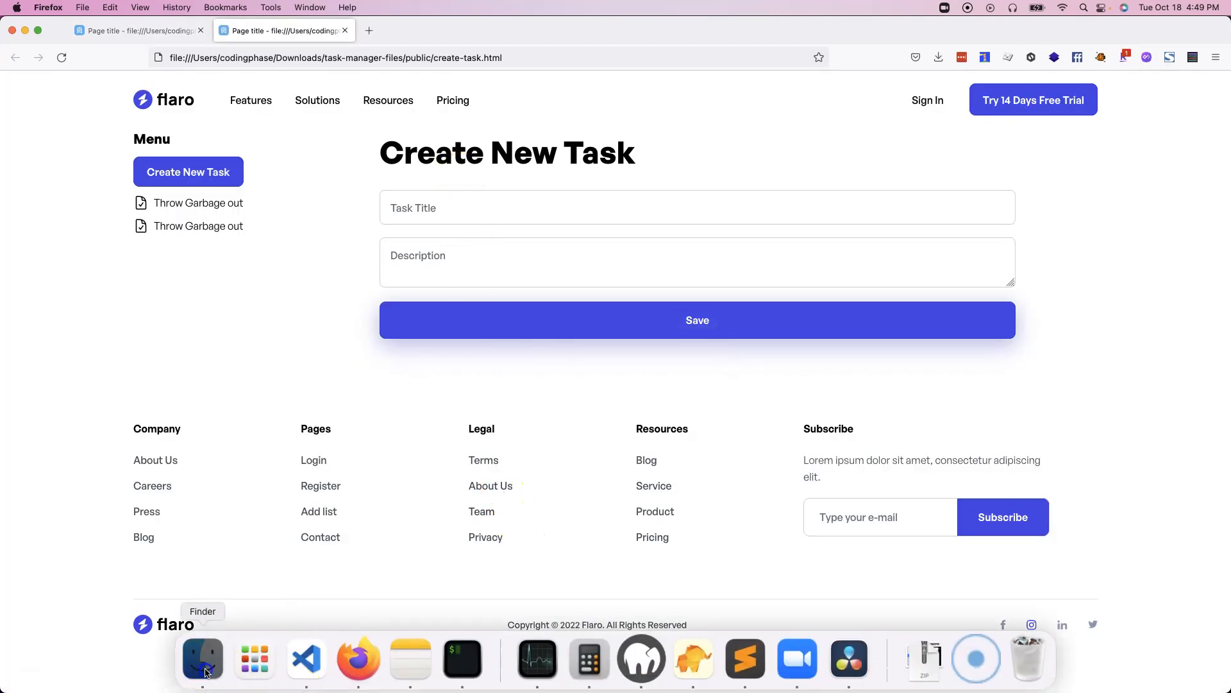
click(202, 658)
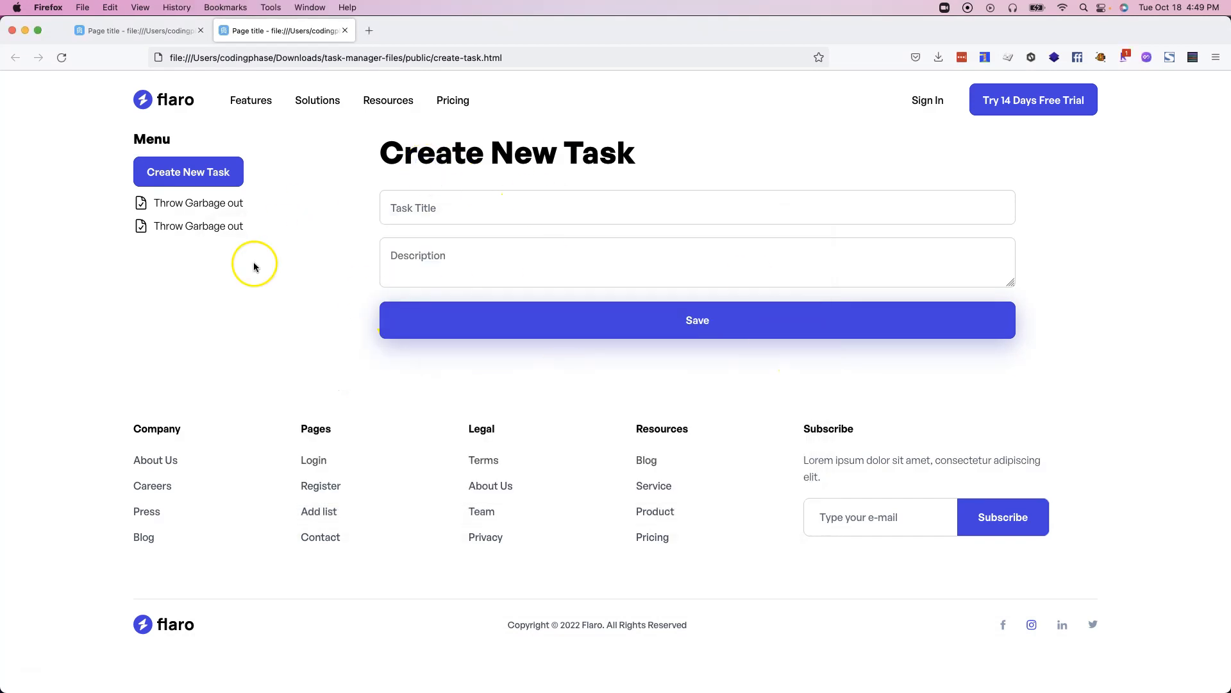
mouse_move(402, 327)
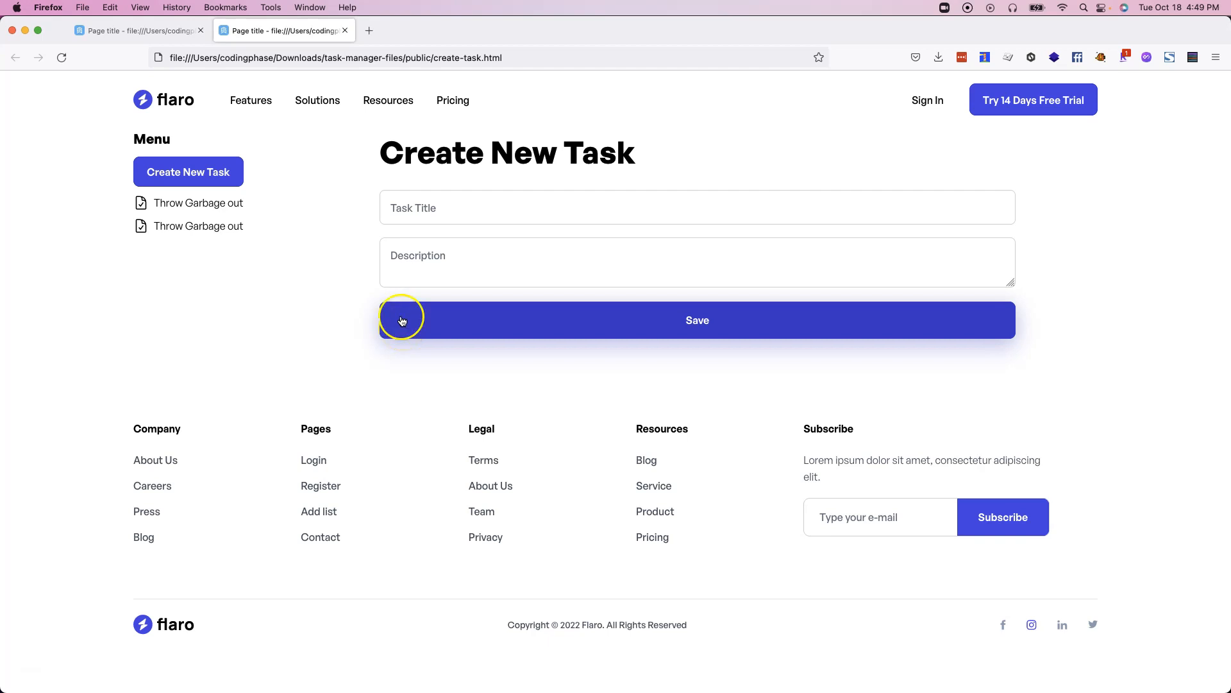
mouse_move(435, 300)
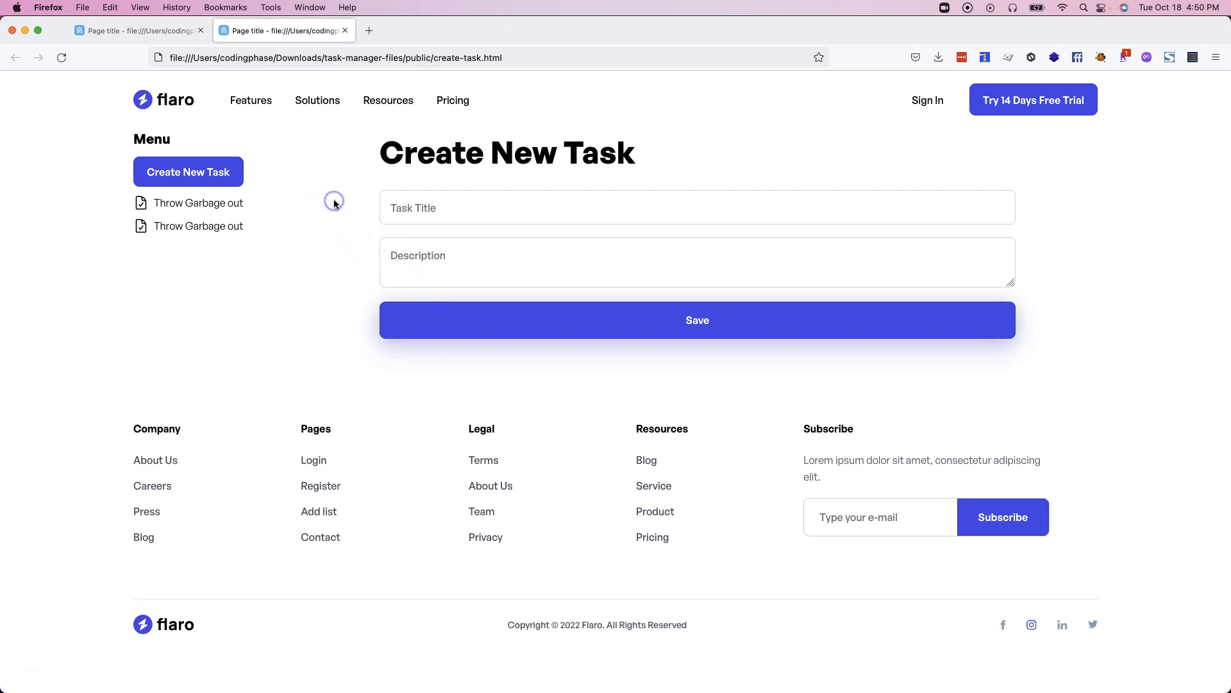
mouse_move(418, 291)
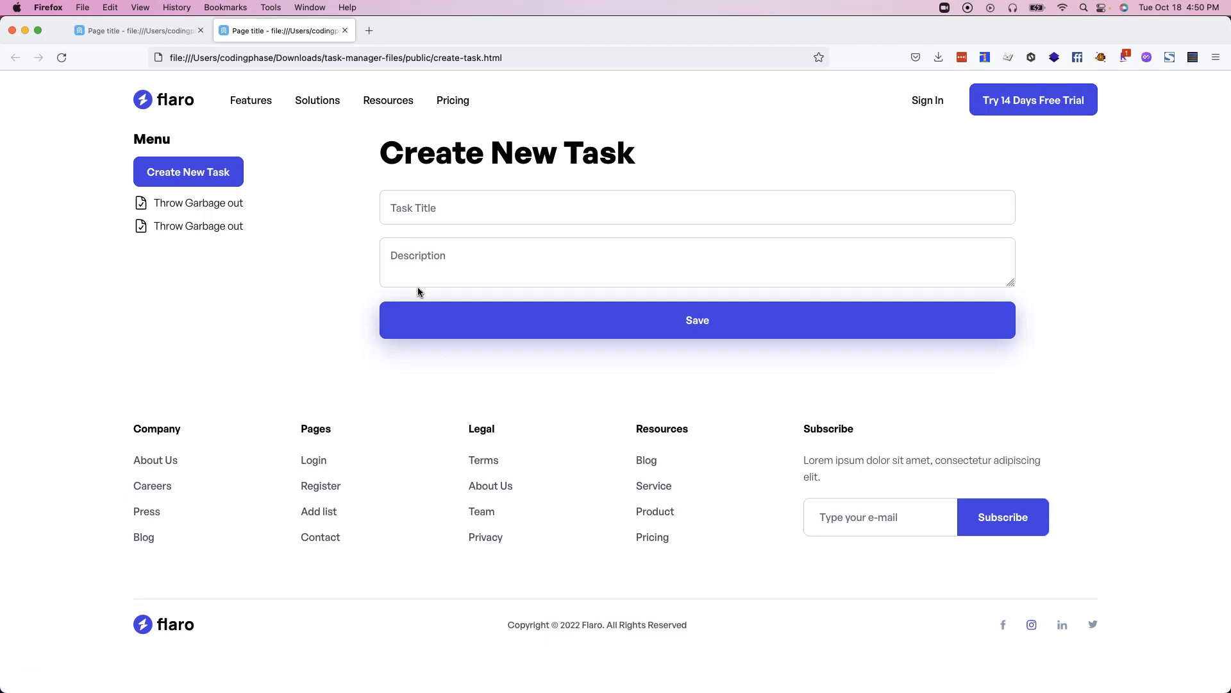
mouse_move(310, 232)
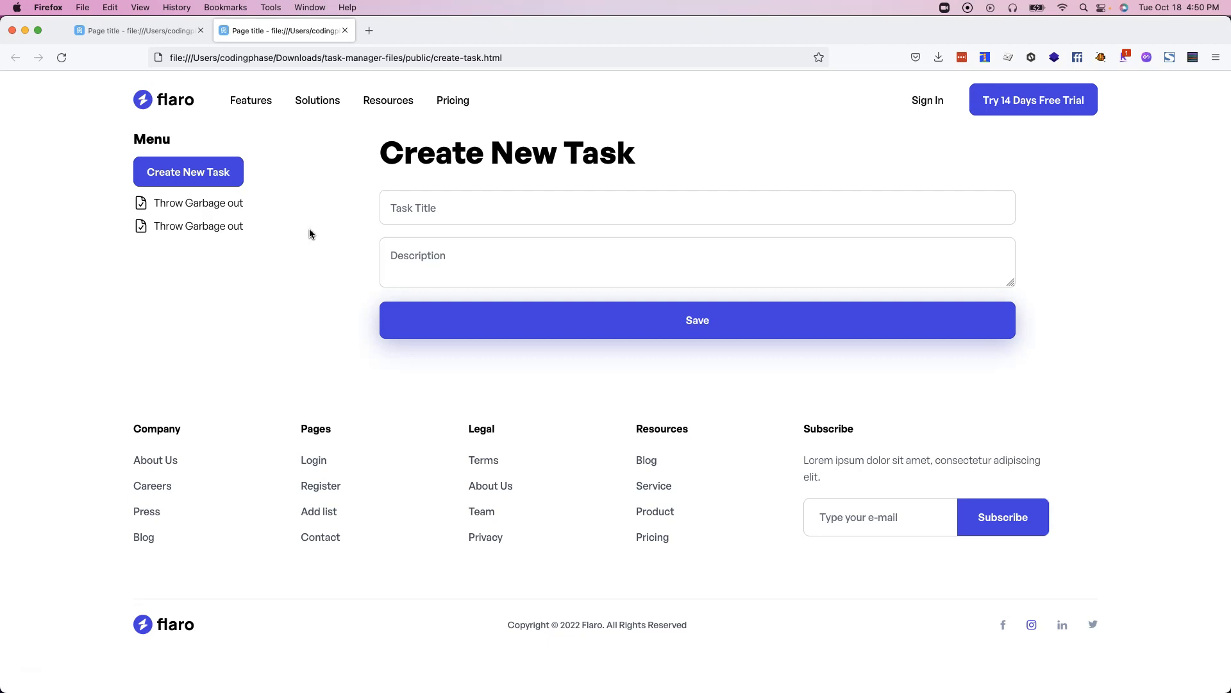
mouse_move(305, 243)
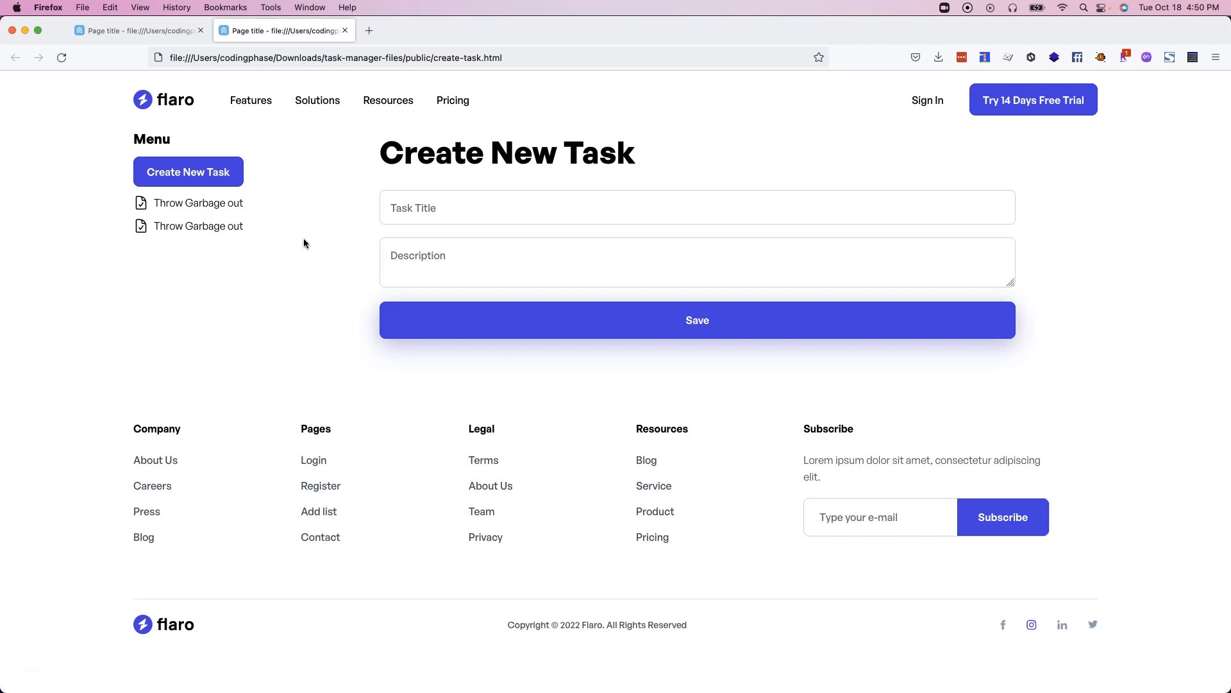